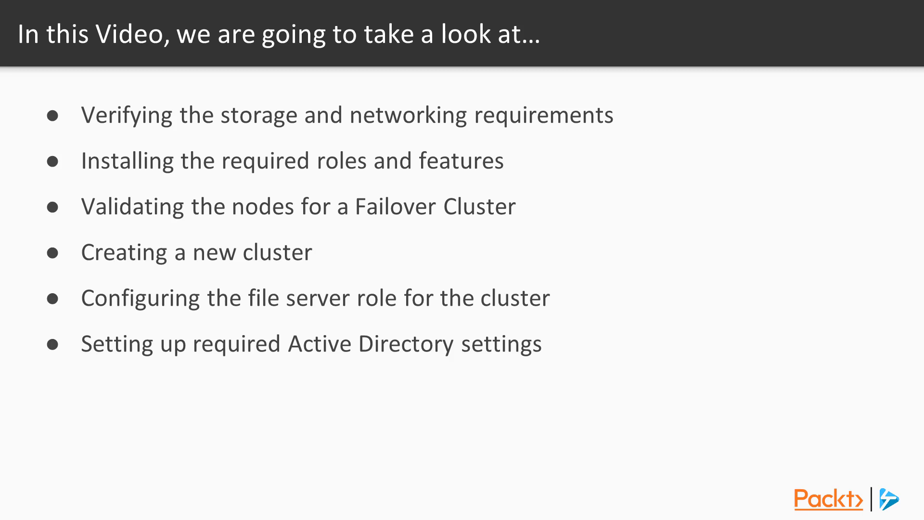
- Connect a remote PowerShell session to cluster-a01 and run its networking checks
key("right")
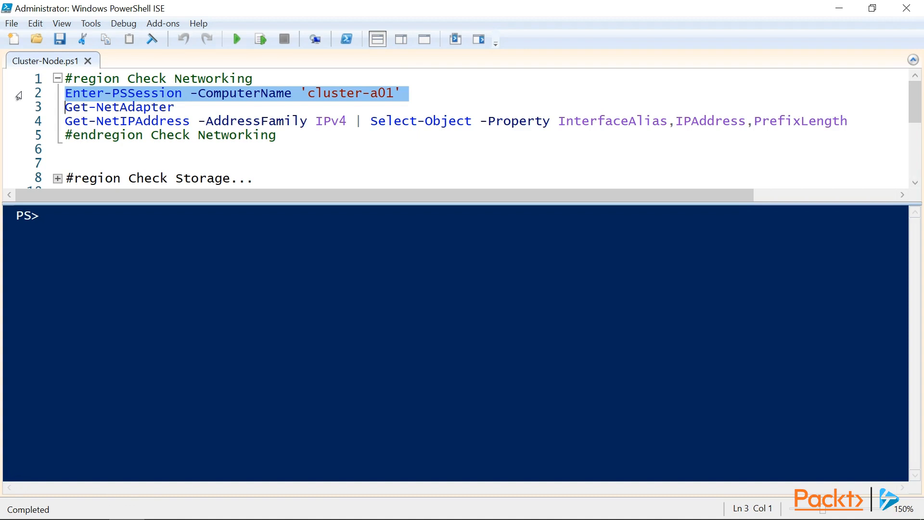
left_click(259, 39)
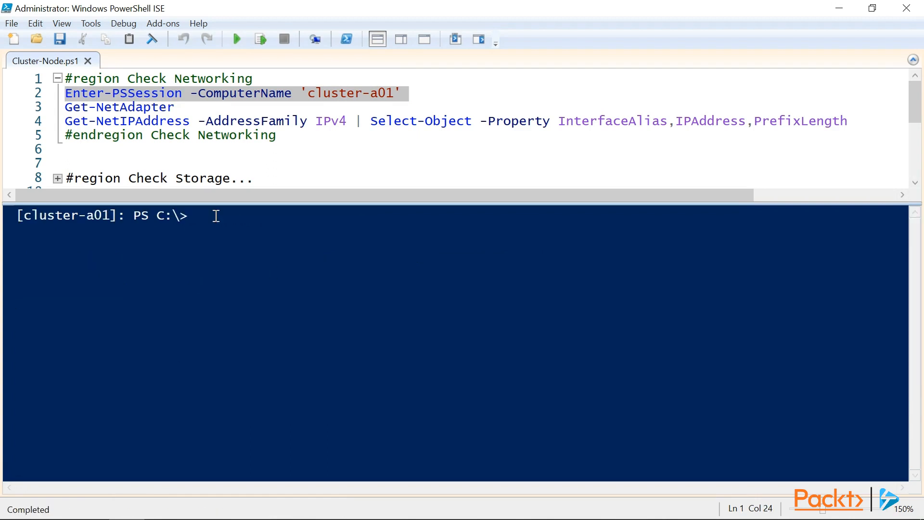
left_click(260, 39)
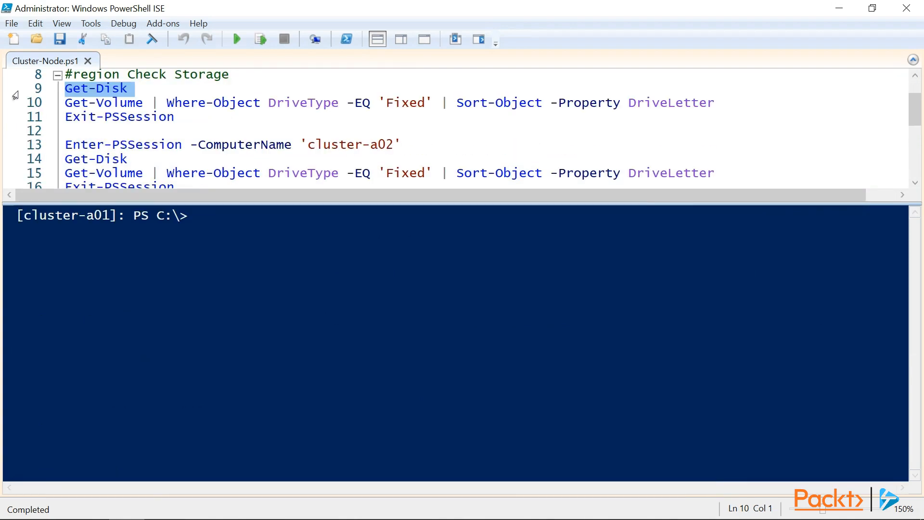
- Run Get-Disk and Get-Volume on cluster-a01, then exit the remote session
left_click(260, 39)
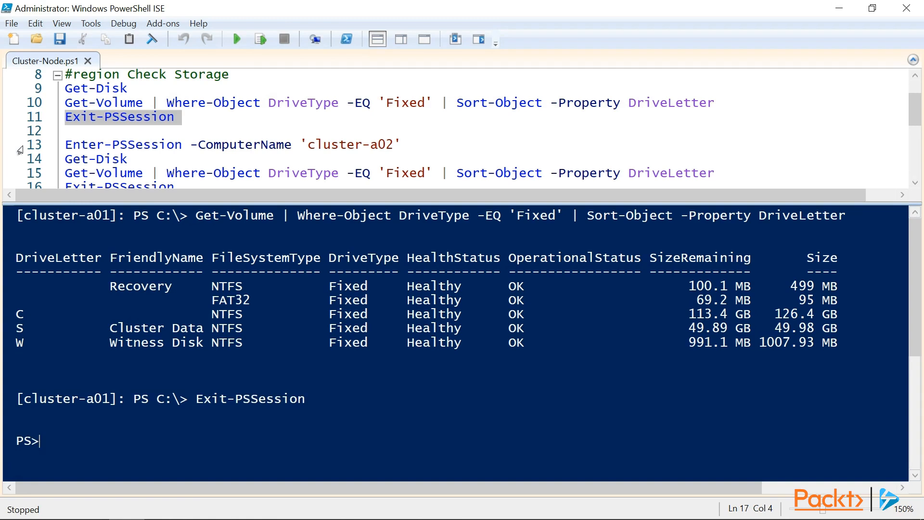
- Connect a remote session to cluster-a02, move to C:\ and run the storage checks
type("c")
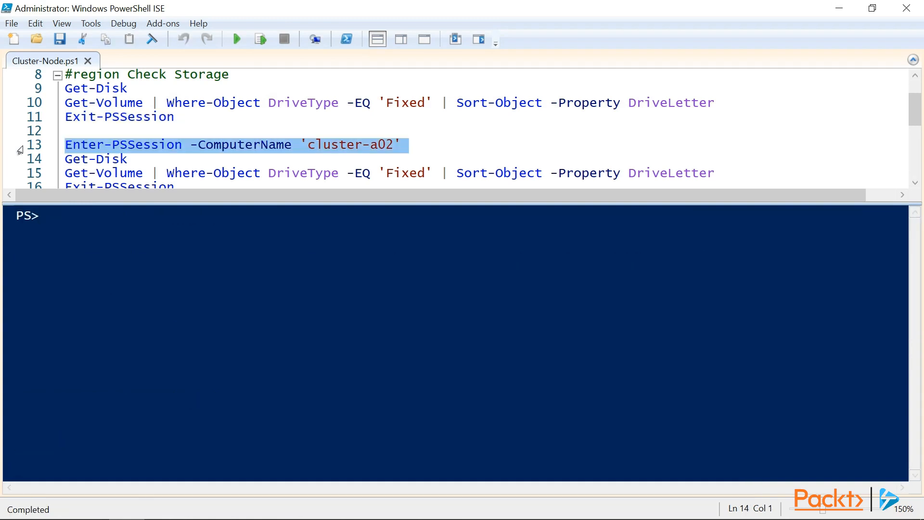
left_click(259, 39)
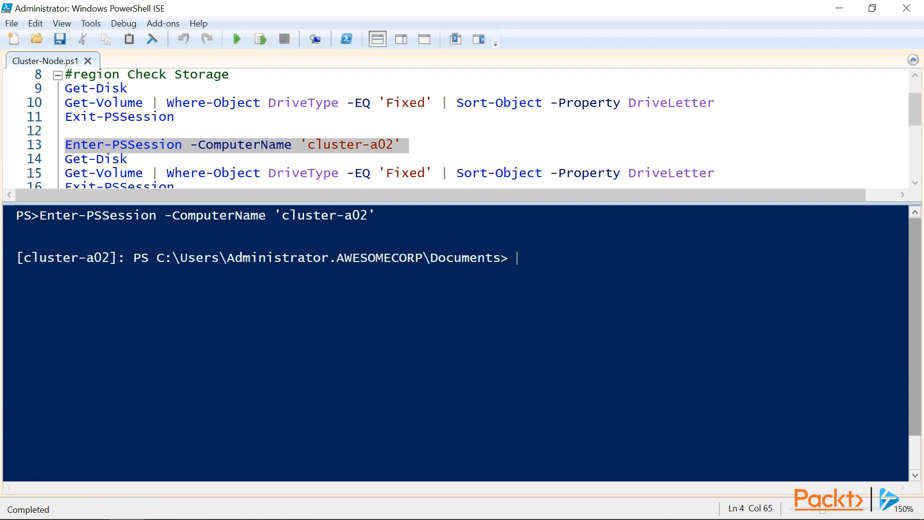
type("cd\\")
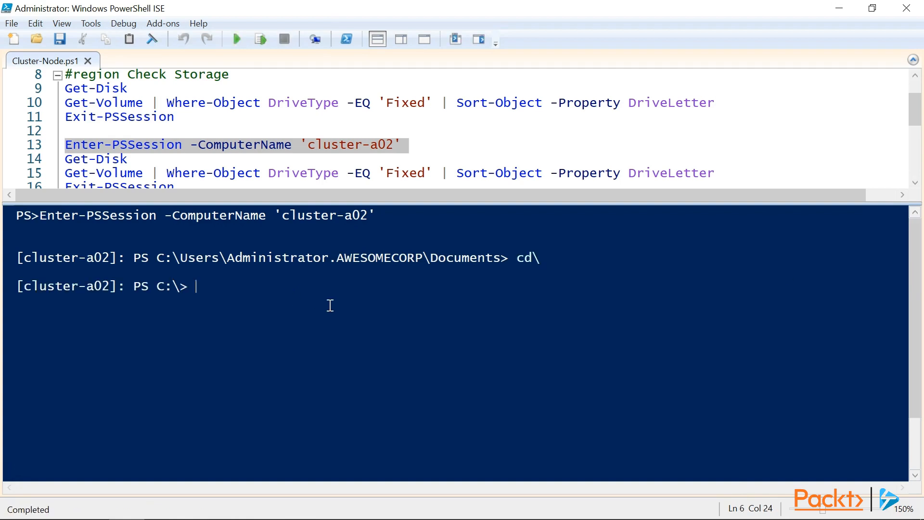
left_click(260, 39)
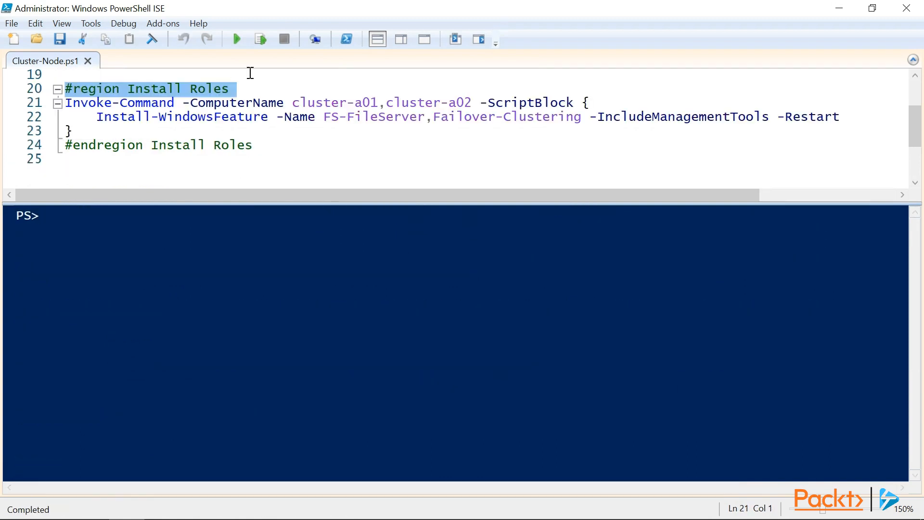
- Run the Install Roles Invoke-Command block on both cluster nodes
left_click(230, 89)
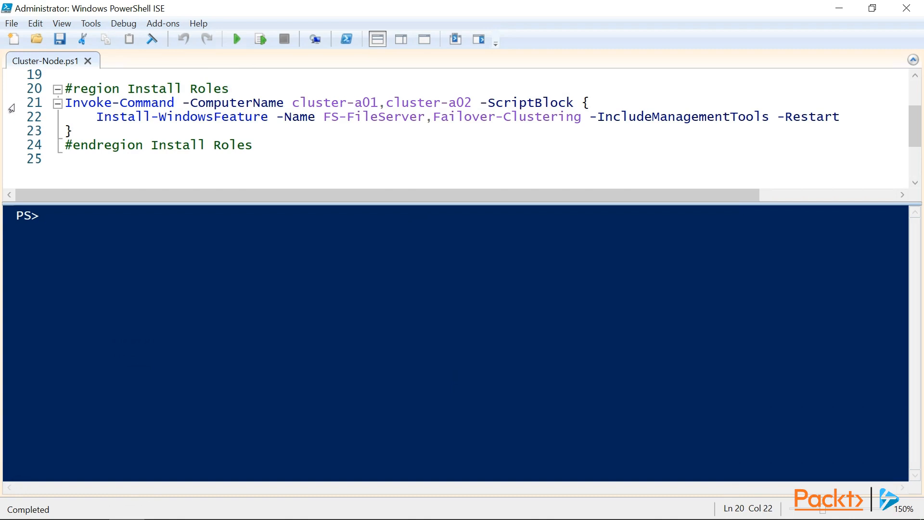
left_click_drag(66, 102, 589, 102)
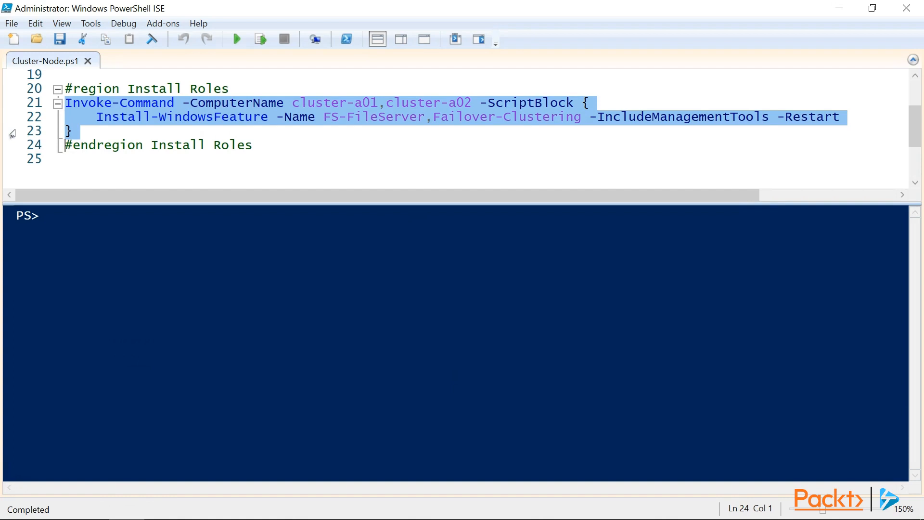
left_click(260, 39)
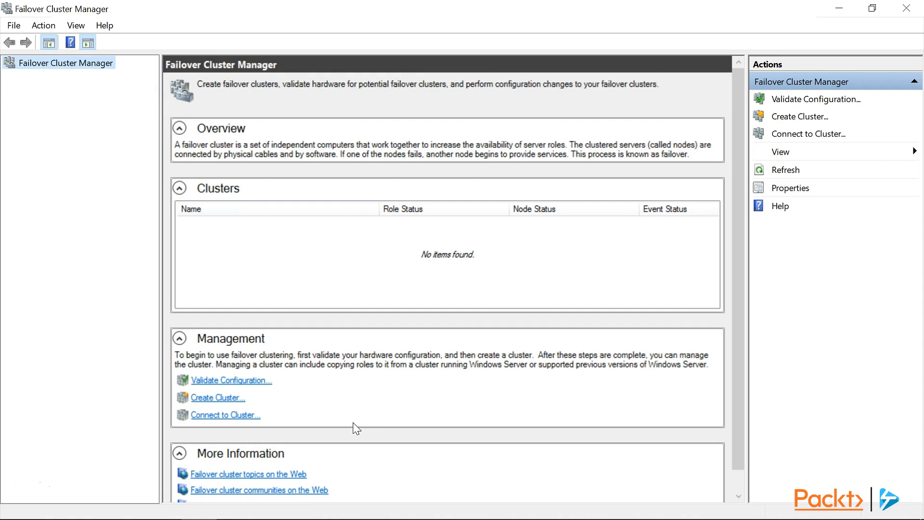
mouse_move(776, 110)
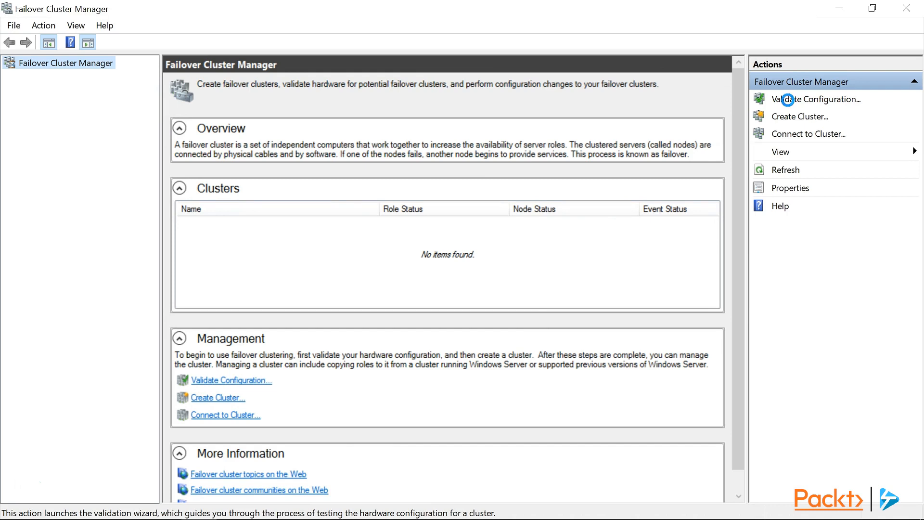
- Launch Validate Configuration from the Actions pane
left_click(818, 99)
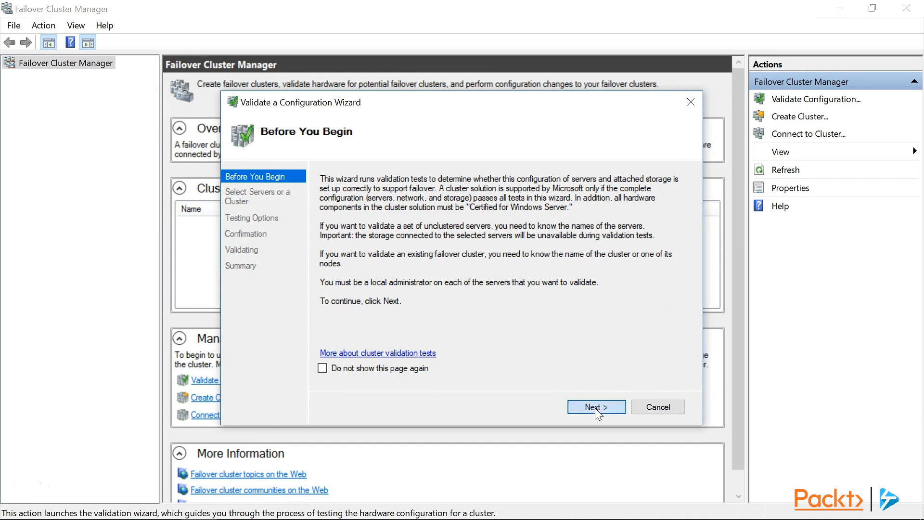
- Add Cluster-A01 and Cluster-A02 to the server list for validation
left_click(596, 406)
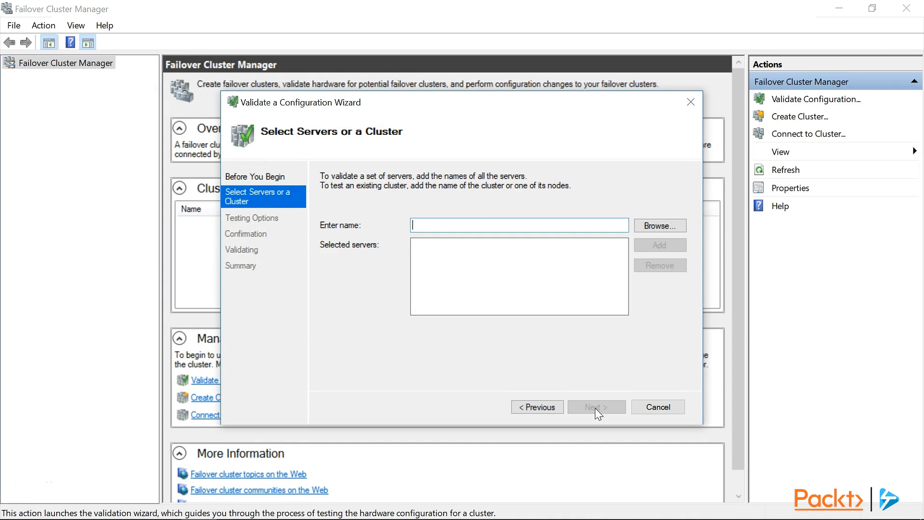
mouse_move(557, 351)
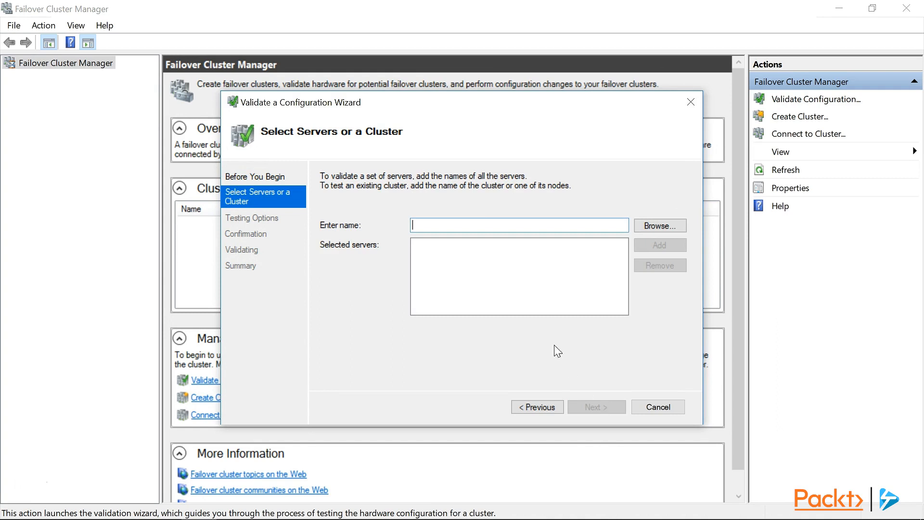
type("Cluster-A01,")
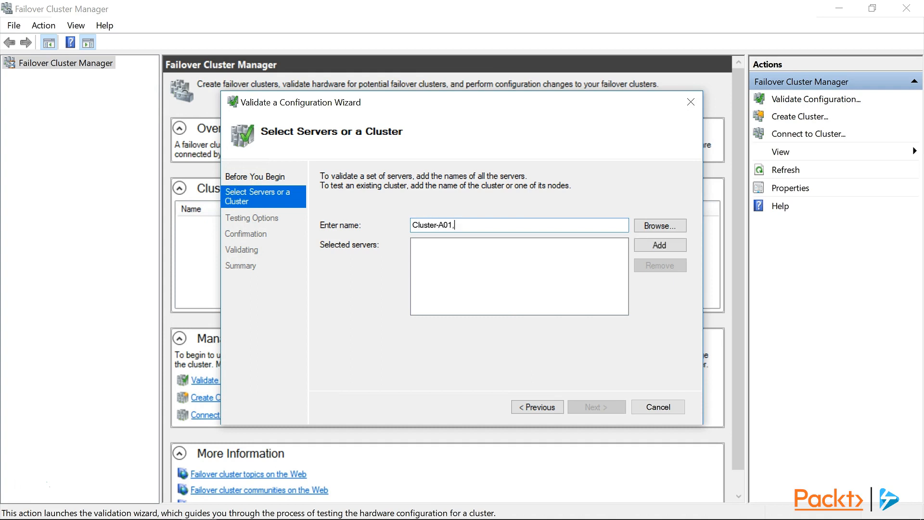
type("Cluster-A02")
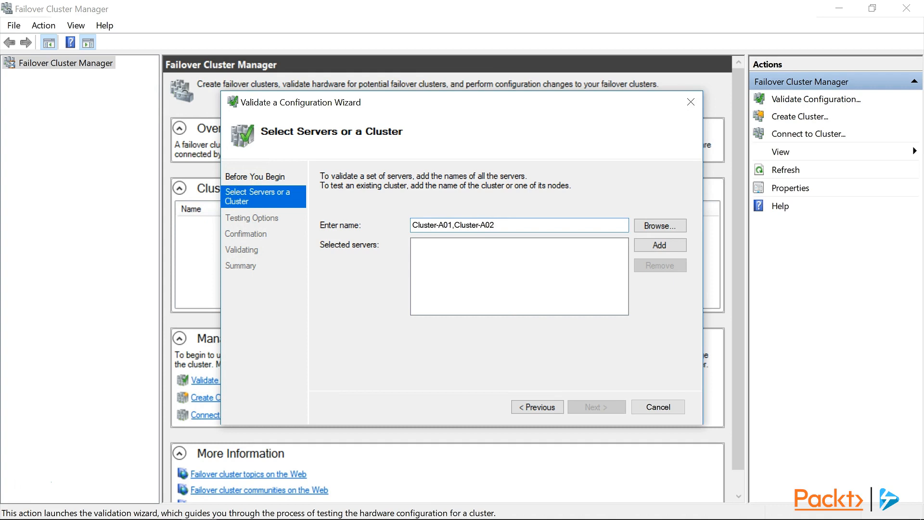
left_click(659, 245)
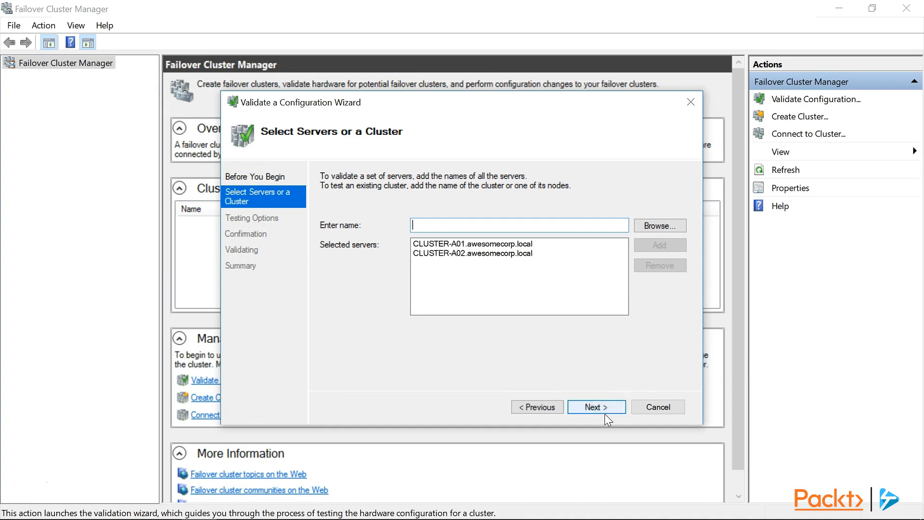
left_click(595, 407)
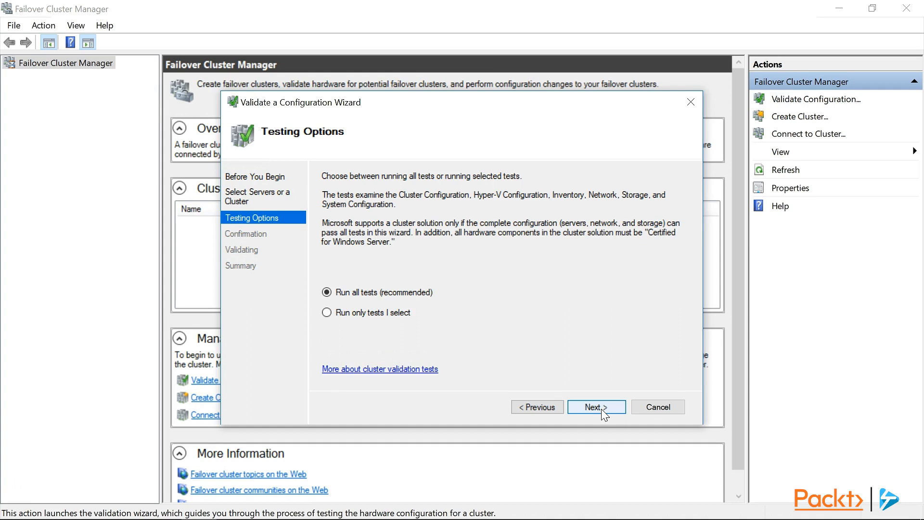
mouse_move(599, 413)
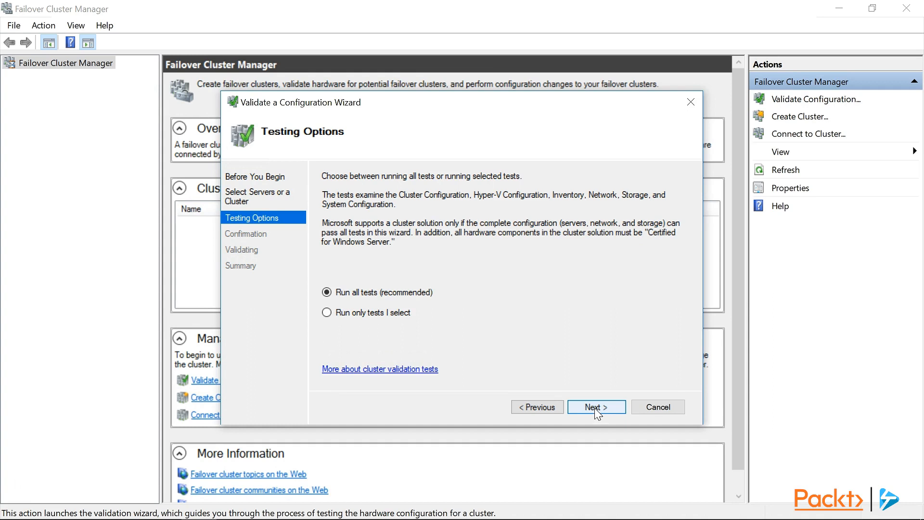
- Keep 'Run all tests' selected and start validation
left_click(595, 407)
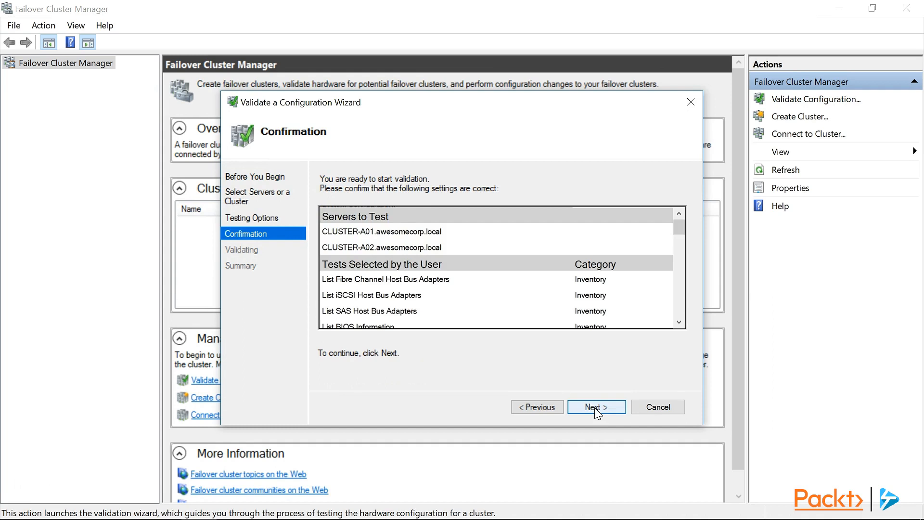
left_click(596, 407)
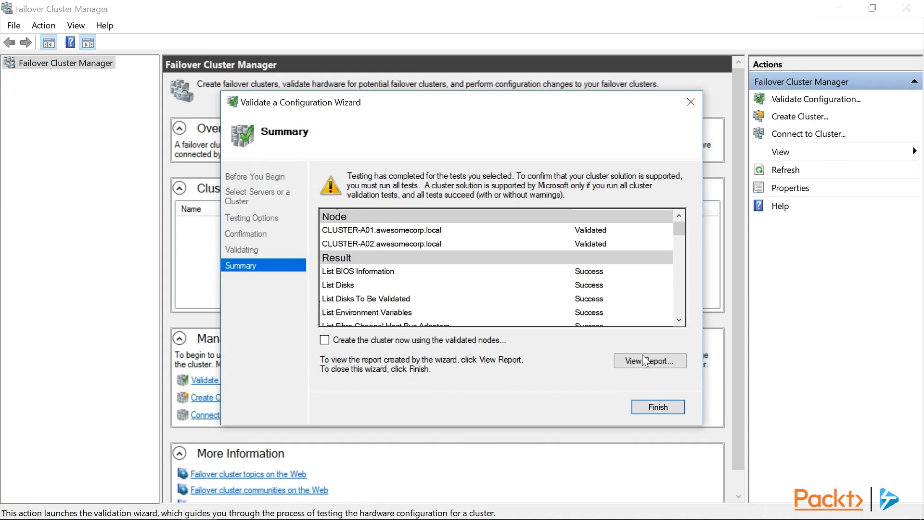
- Check 'Create the cluster now using the validated nodes' and finish validation
scroll("down", 3)
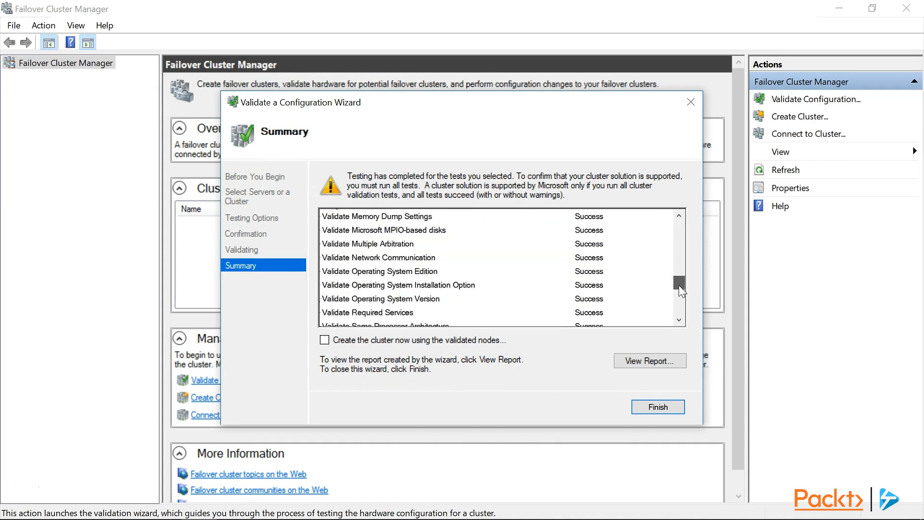
scroll("down", 3)
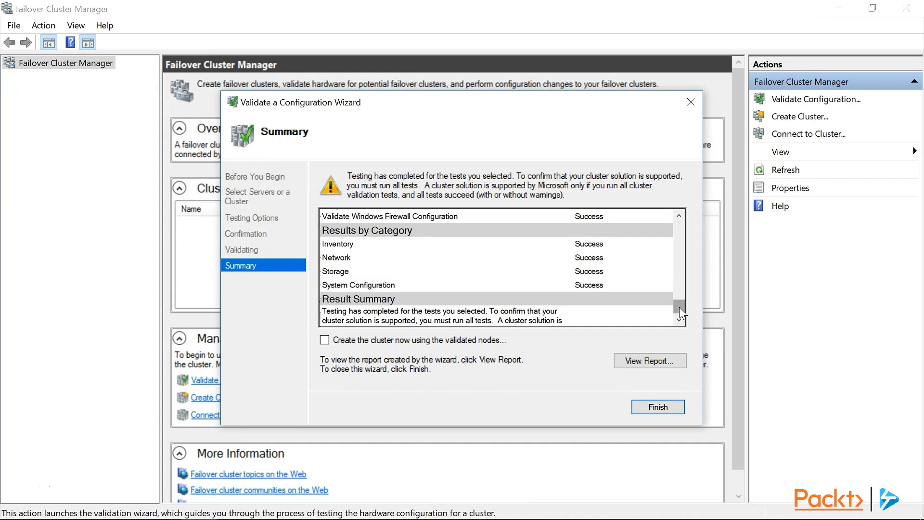
mouse_move(679, 313)
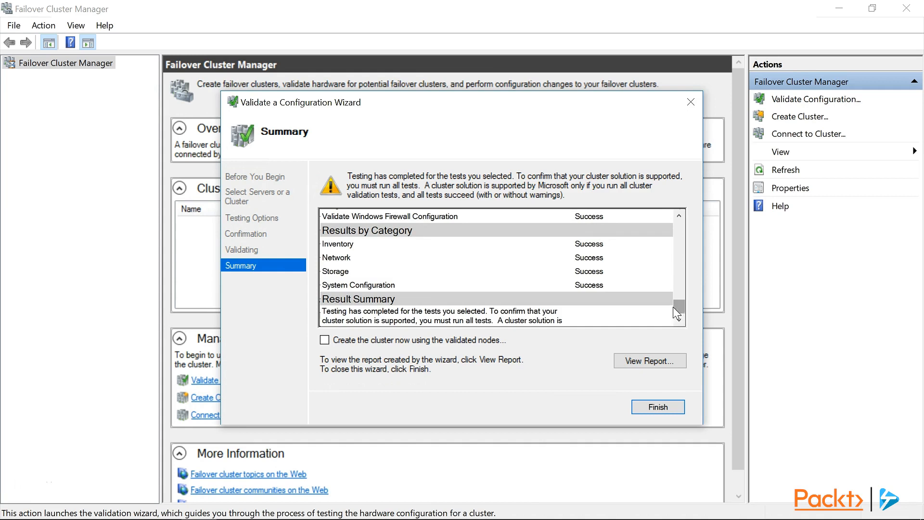
left_click(325, 341)
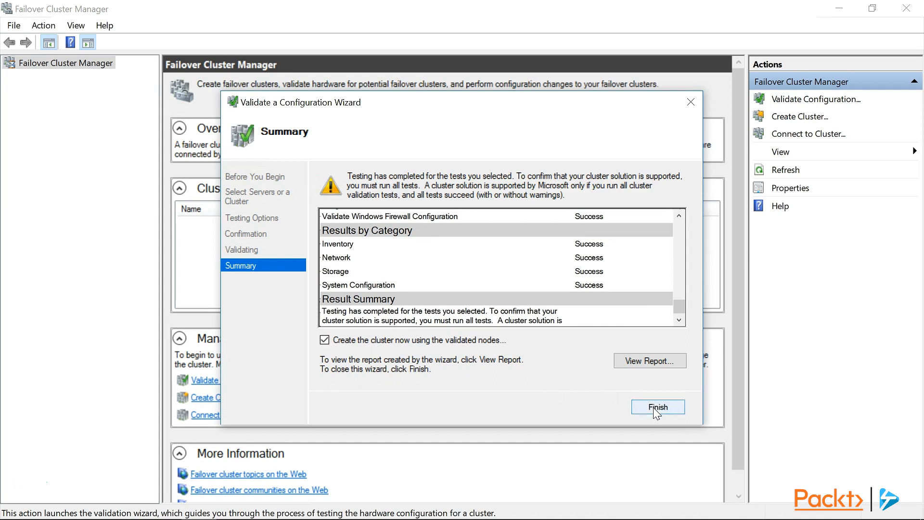
left_click(657, 407)
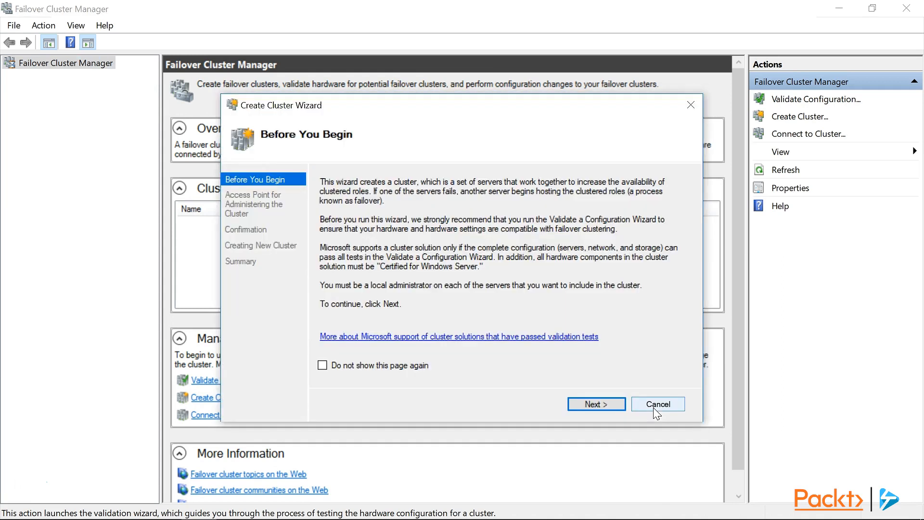
- Name the cluster Demo-Cluster1 with address 192.168.2.150 and create it
left_click(596, 404)
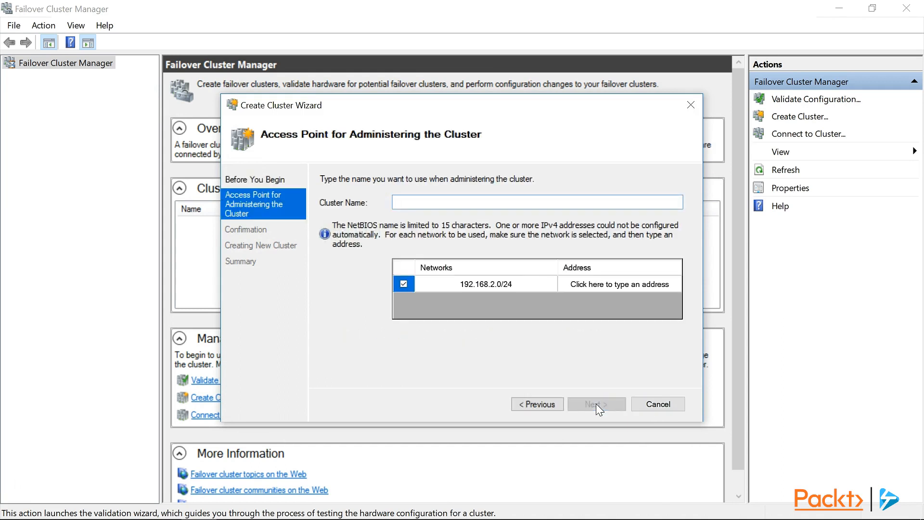
type("D")
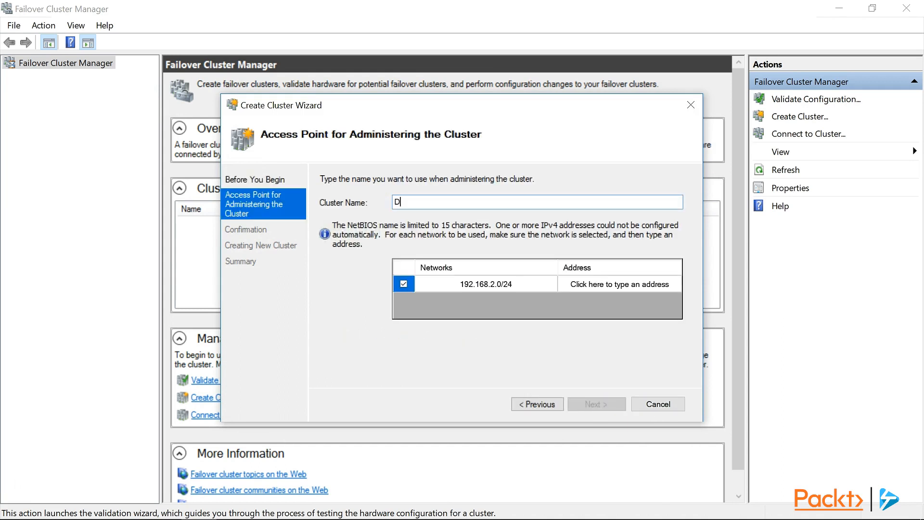
type("emo-Cluster")
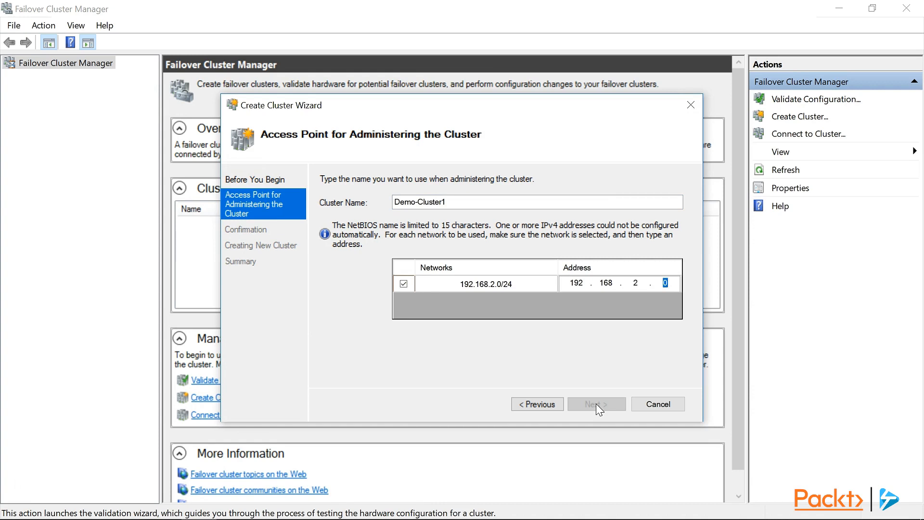
type("150")
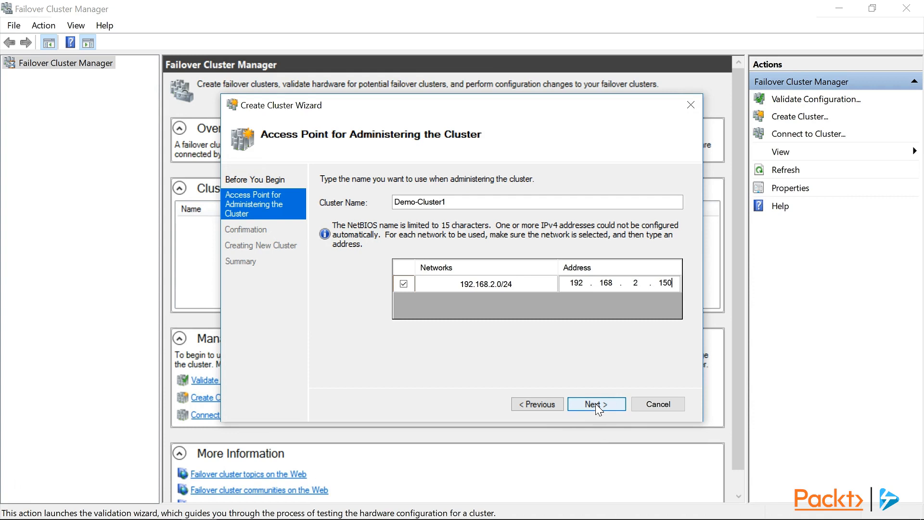
left_click(596, 404)
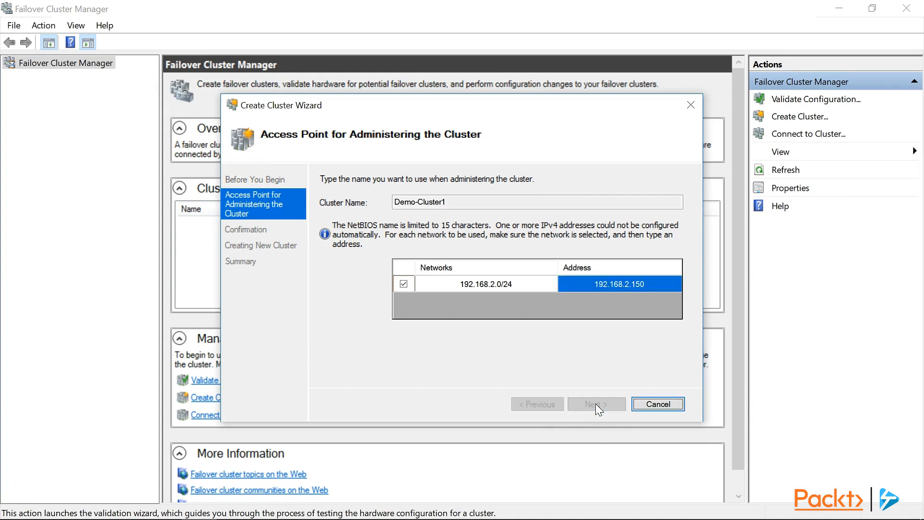
left_click(596, 404)
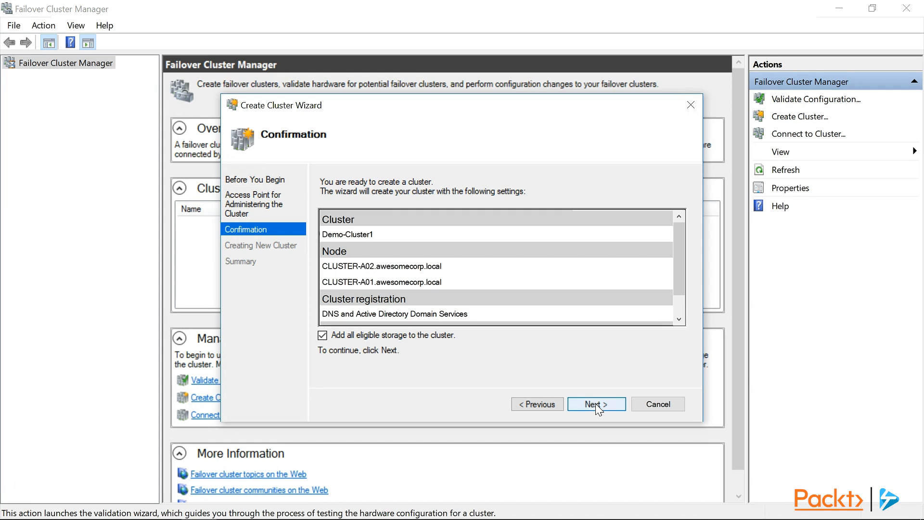
left_click(596, 404)
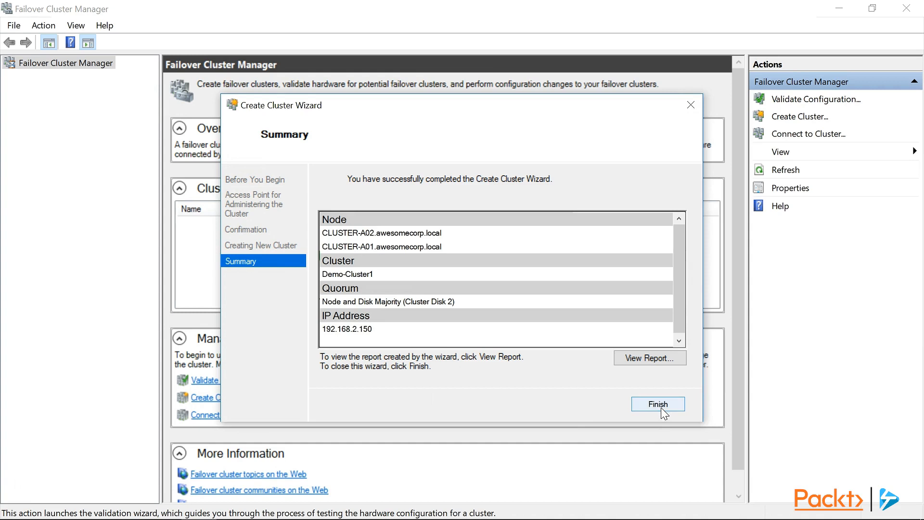
- Close the wizard and show Demo-Cluster1's Storage > Disks list
left_click(657, 404)
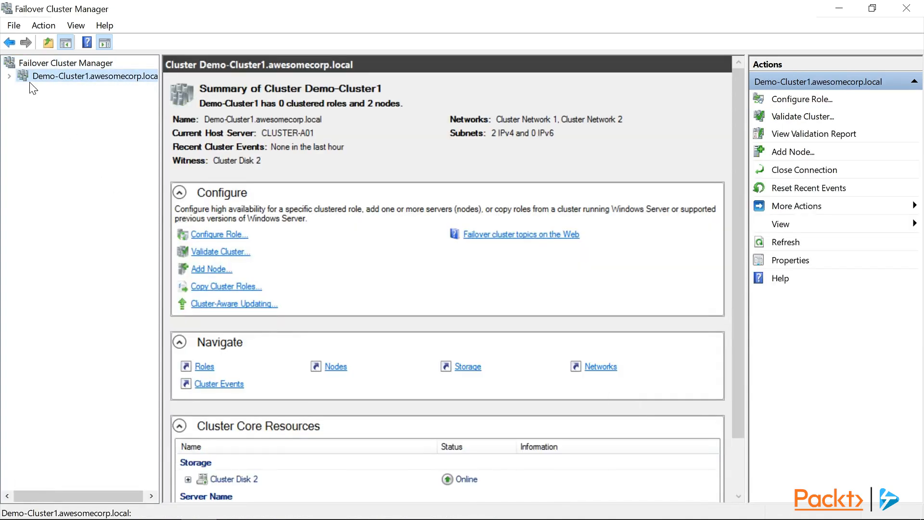
left_click(10, 76)
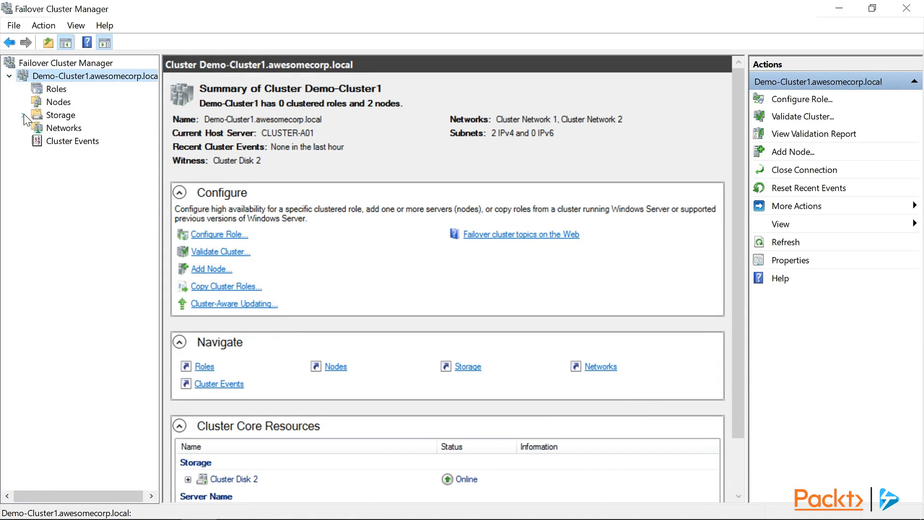
left_click(69, 128)
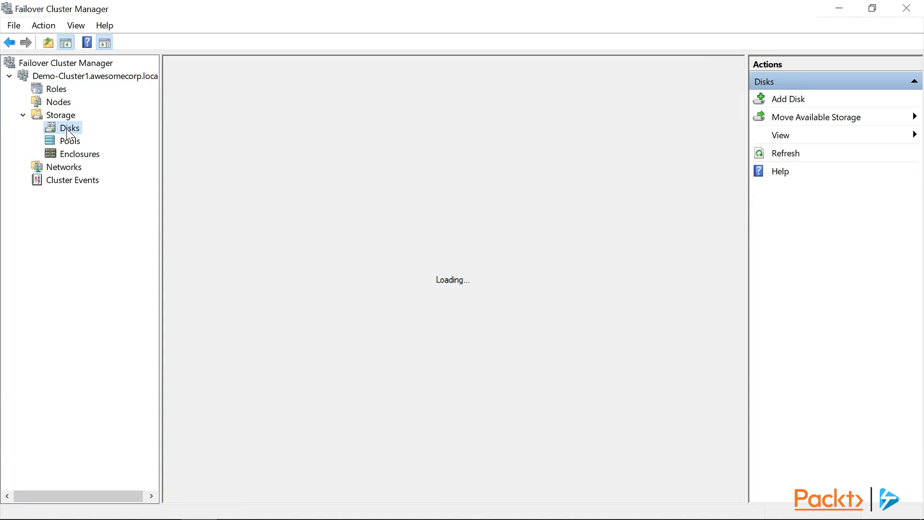
left_click(69, 127)
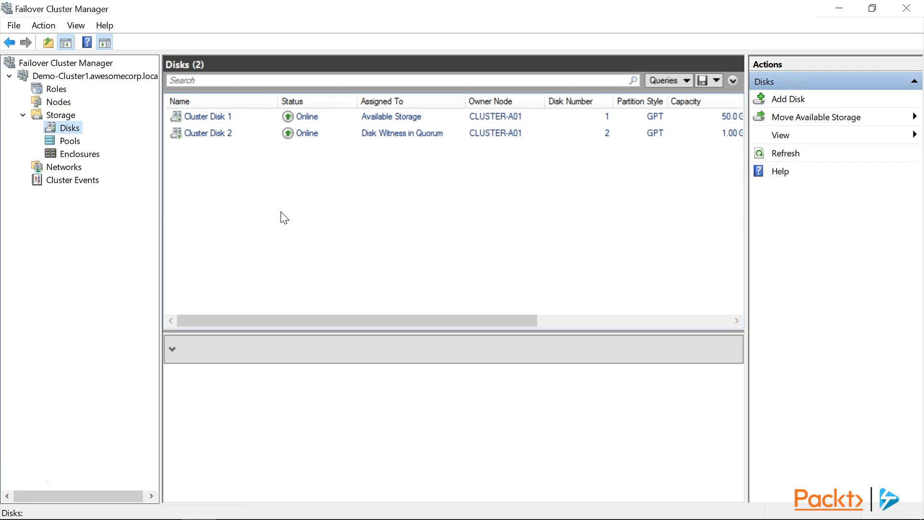
- View the Networks list and inspect Cluster Network 1 (10.0.0.0/8) and Cluster Network 2 (192.168.2.0/24)
left_click(64, 167)
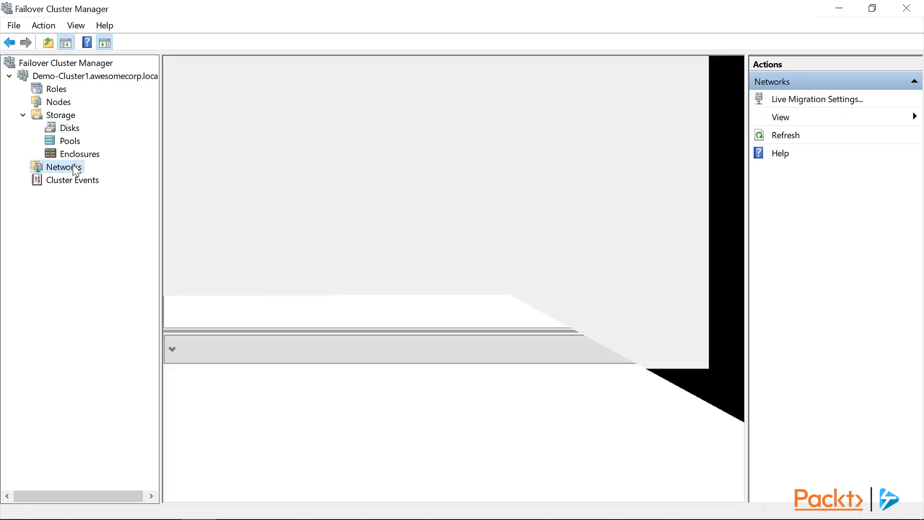
left_click(64, 167)
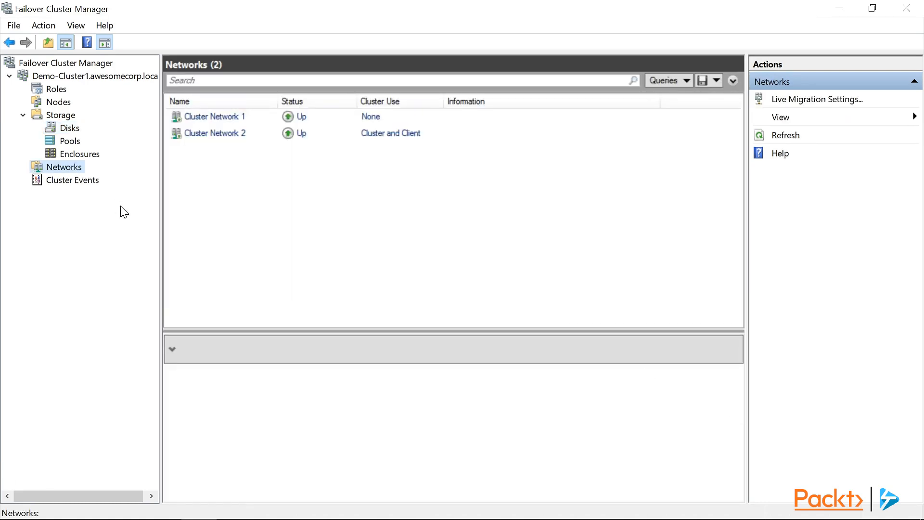
mouse_move(162, 204)
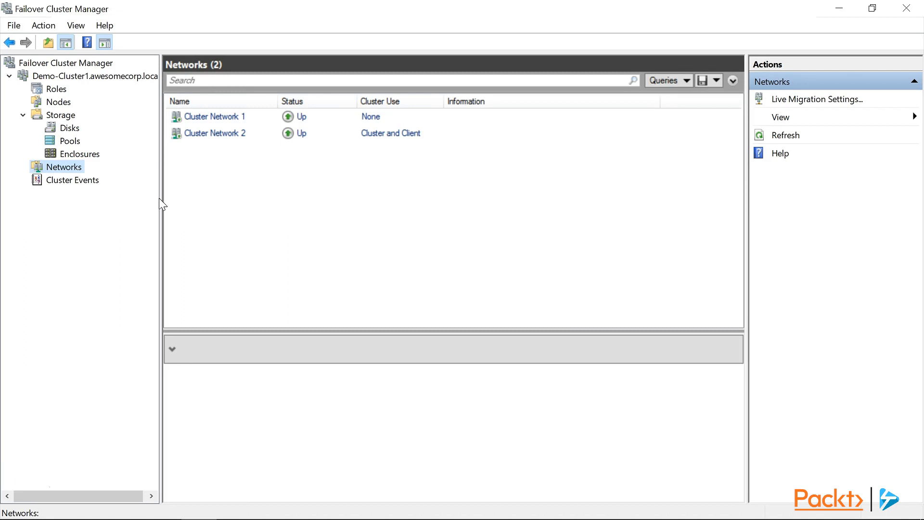
left_click(215, 116)
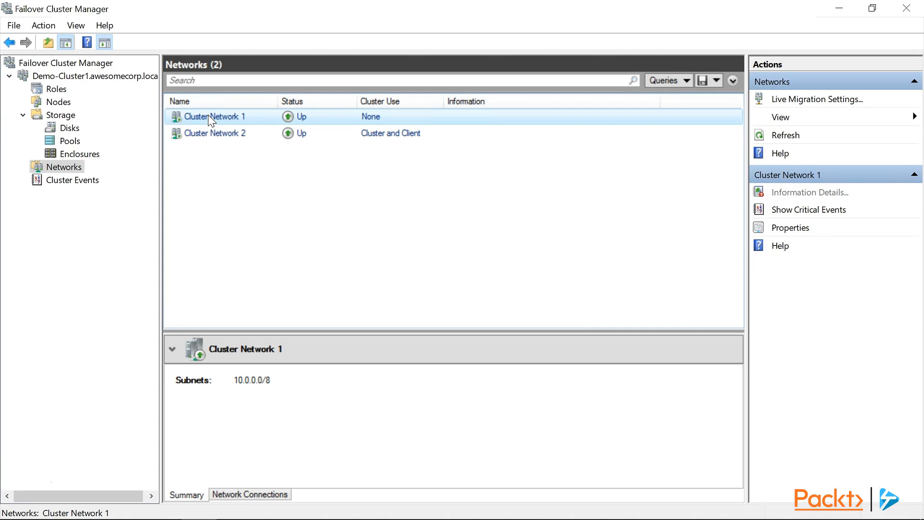
left_click(215, 132)
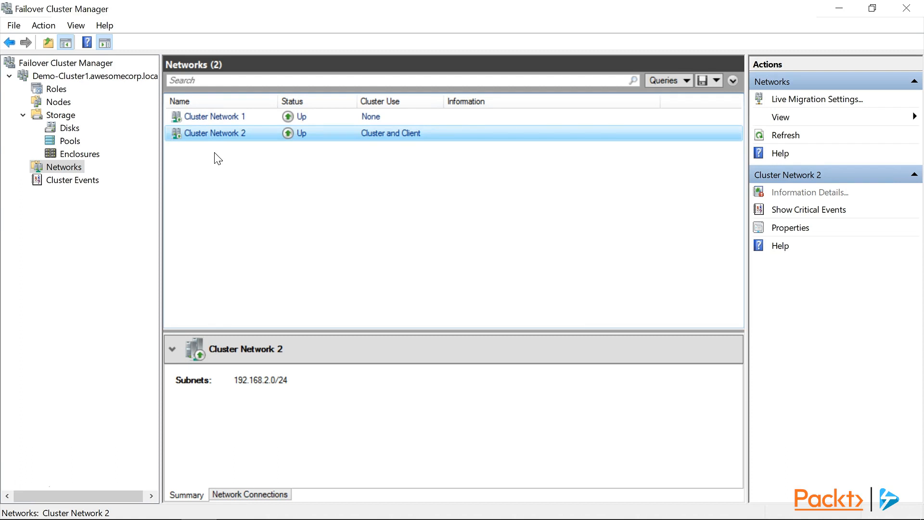
mouse_move(213, 157)
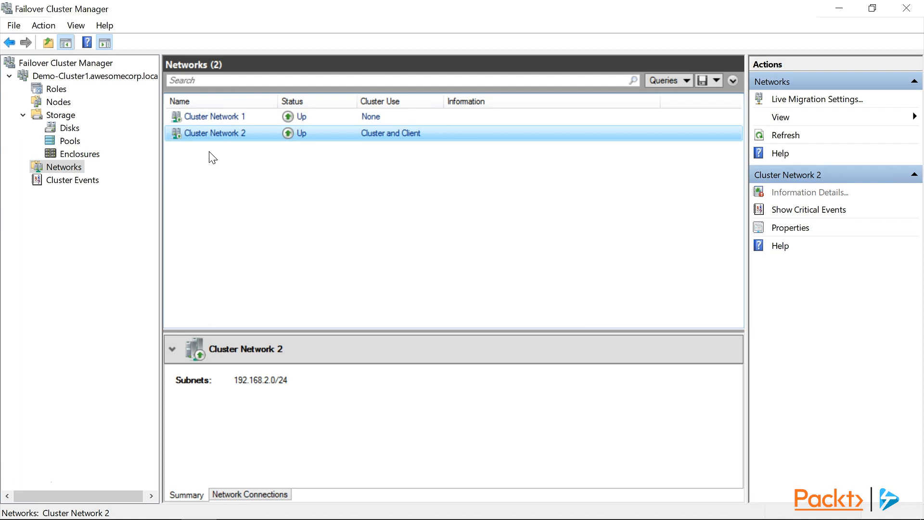
mouse_move(207, 158)
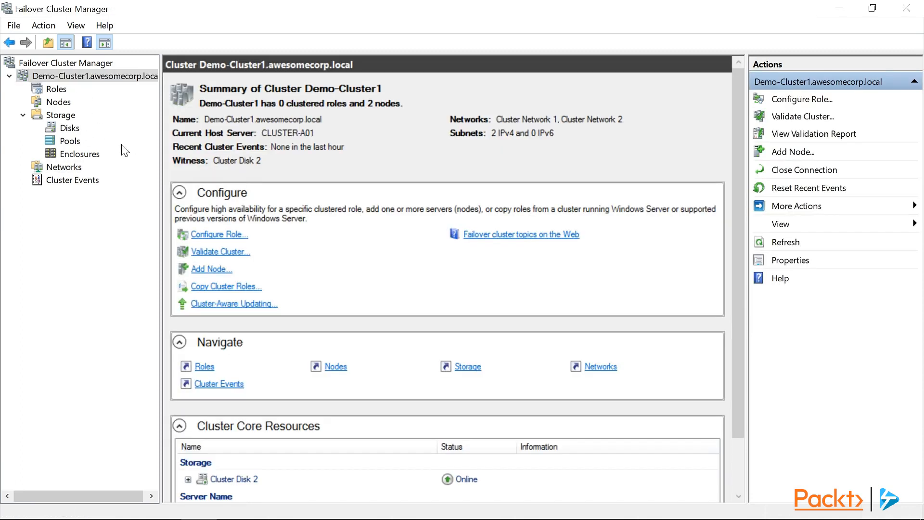
mouse_move(123, 242)
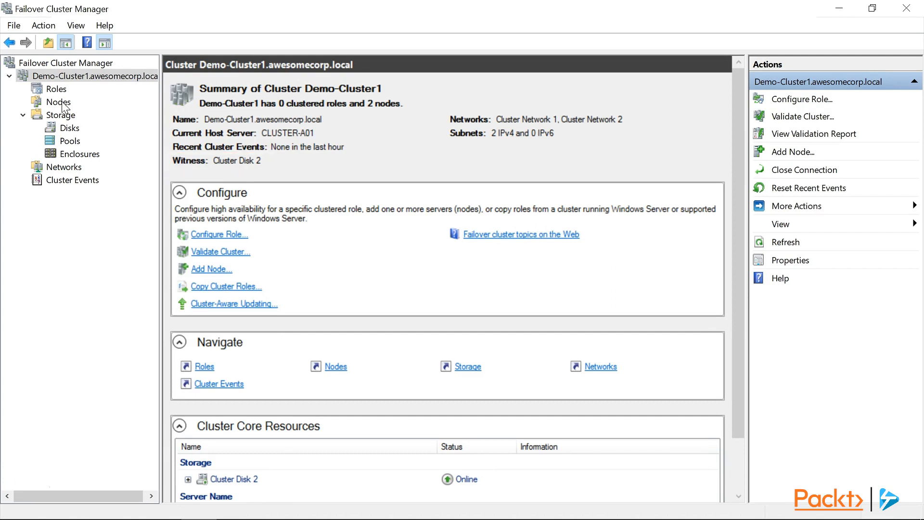
- Check that nodes CLUSTER-A01 and CLUSTER-A02 are up, then view the empty Roles list
left_click(58, 101)
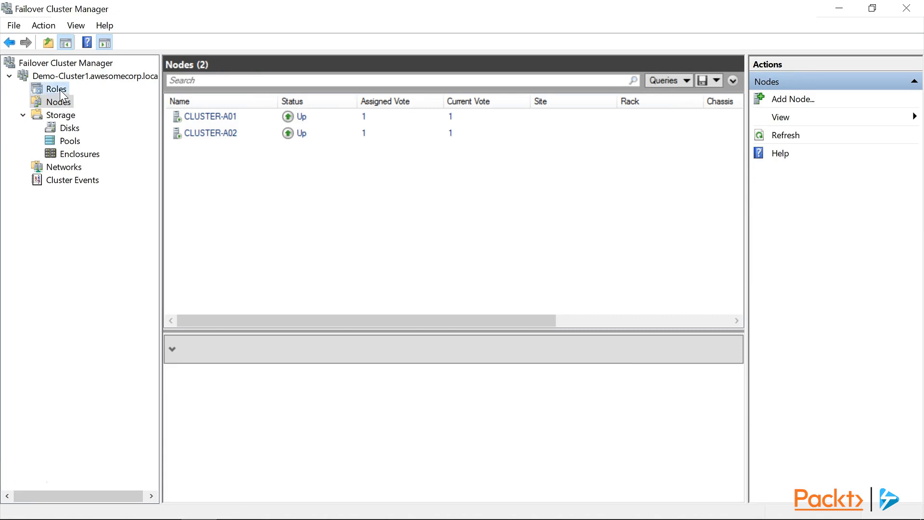
left_click(56, 89)
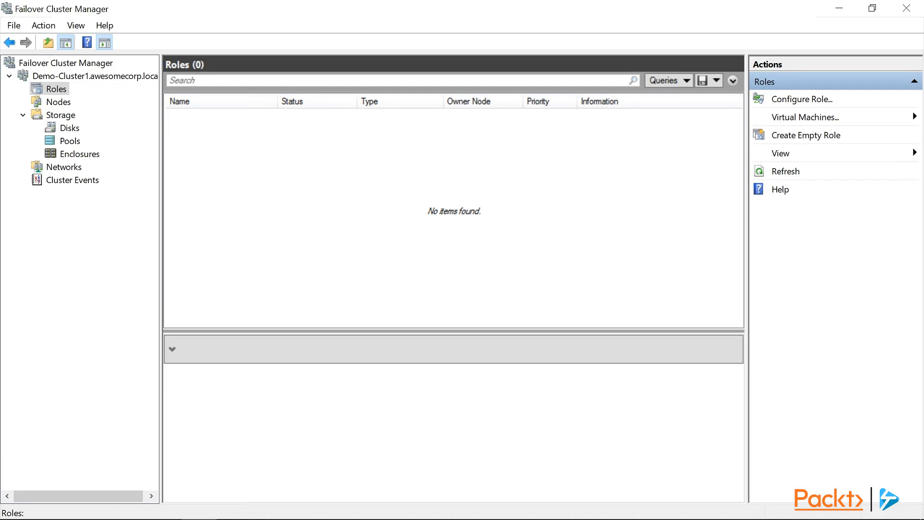
mouse_move(687, 216)
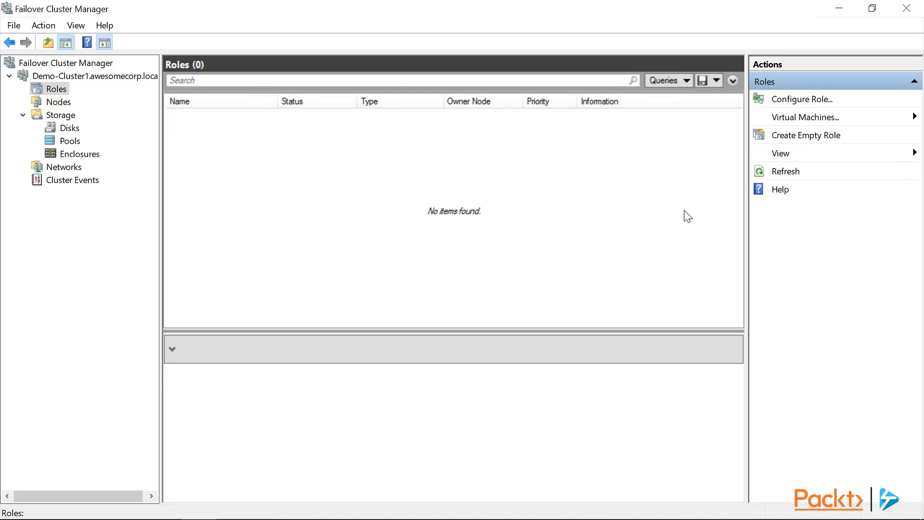
mouse_move(689, 206)
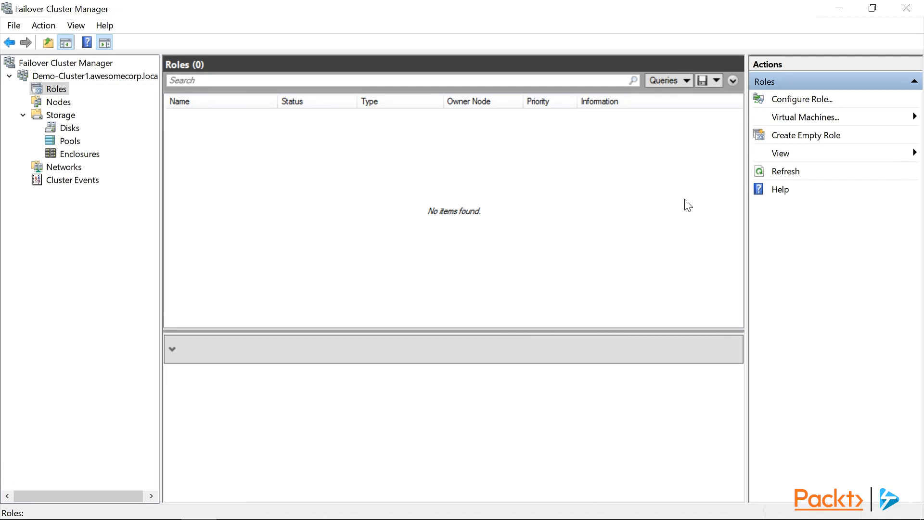
- Start the Configure Role wizard and choose File Server as the role
left_click(803, 98)
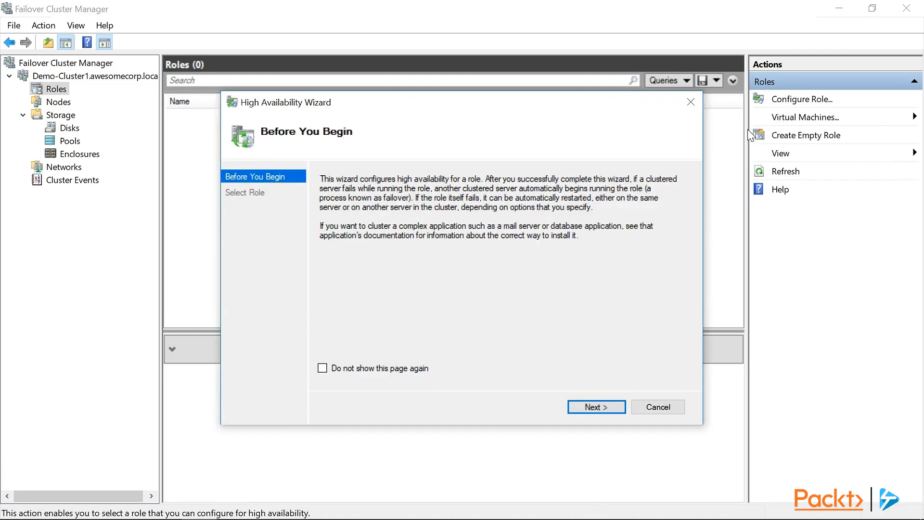
mouse_move(638, 229)
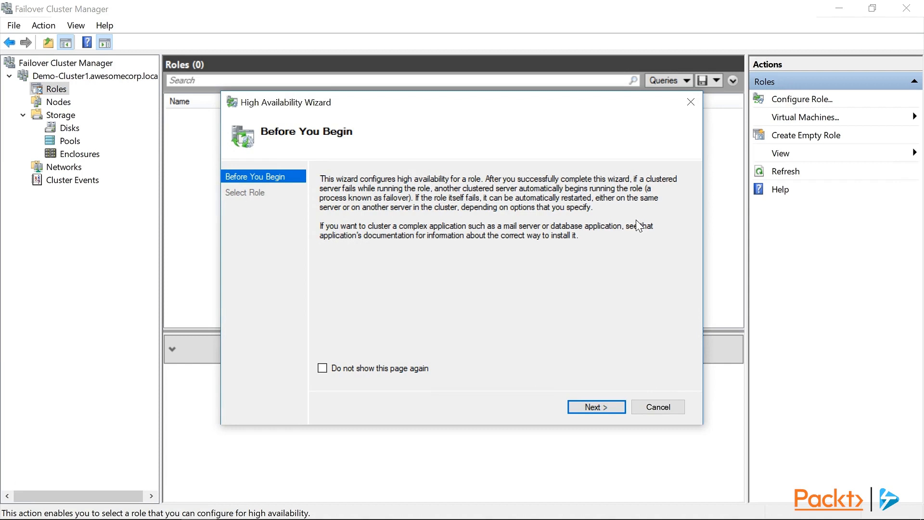
left_click(595, 406)
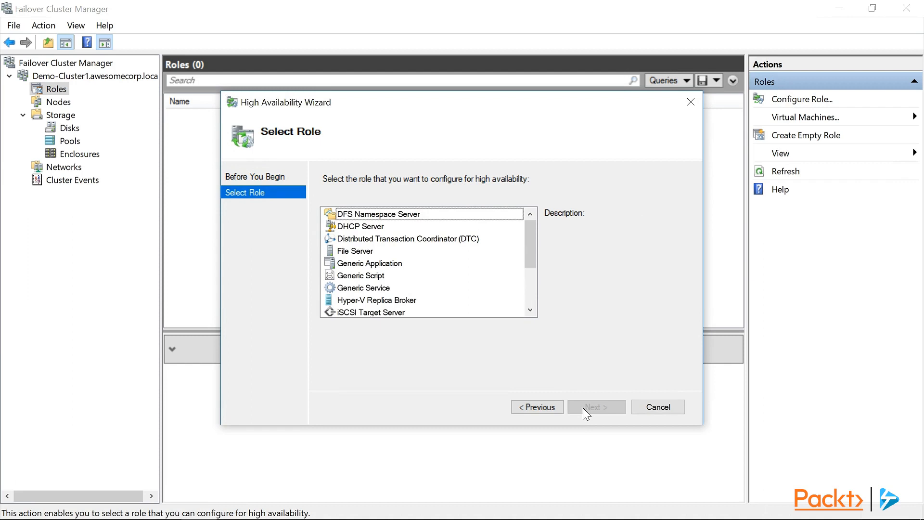
mouse_move(362, 259)
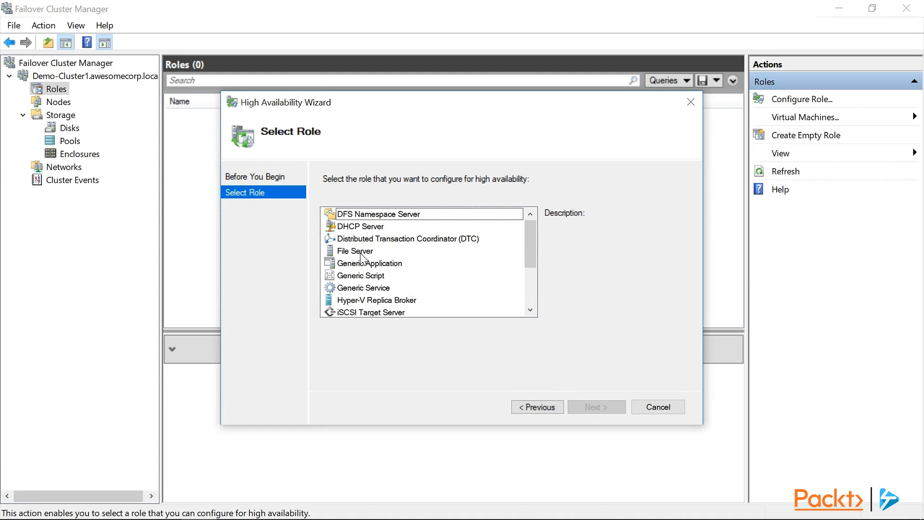
left_click(354, 250)
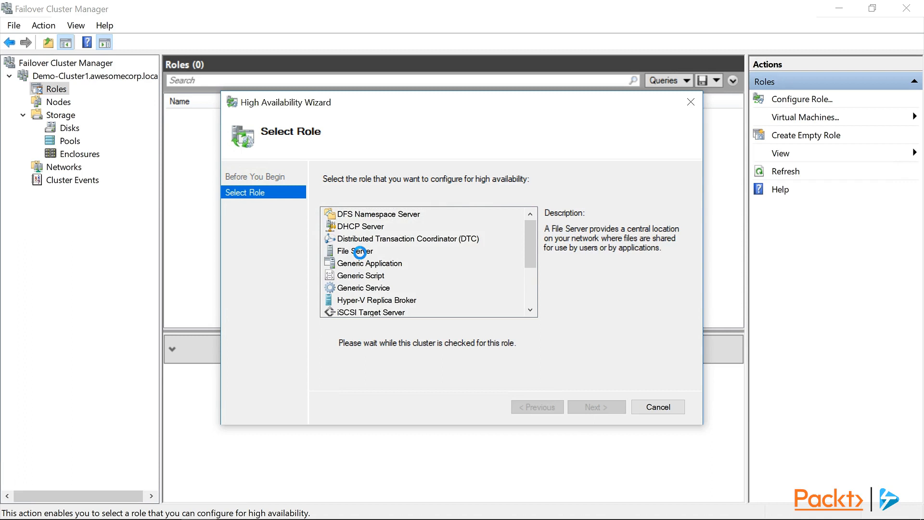
left_click(596, 407)
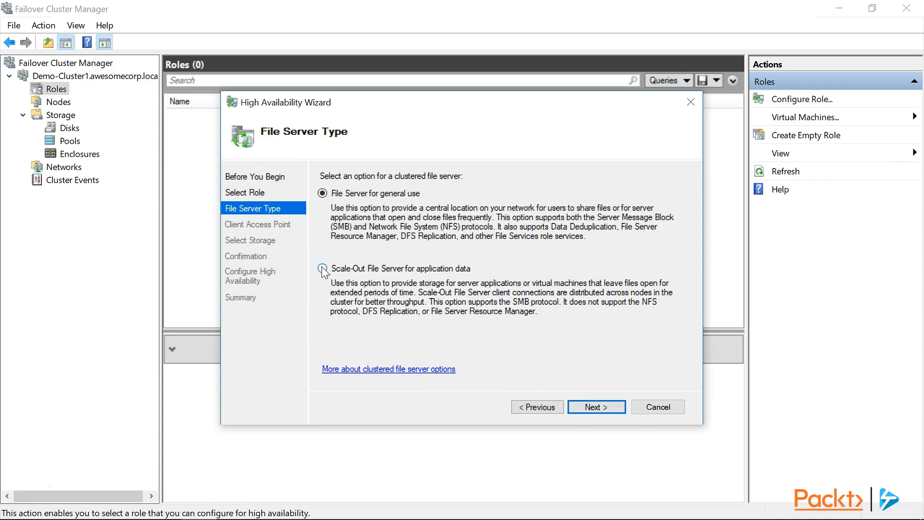
- Select File Server for general use instead of Scale-Out File Server and continue
left_click(323, 268)
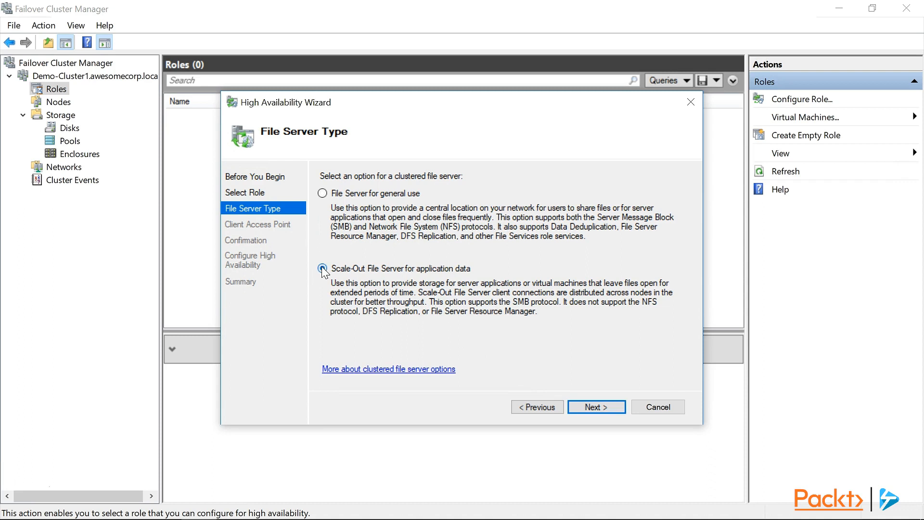
left_click(322, 269)
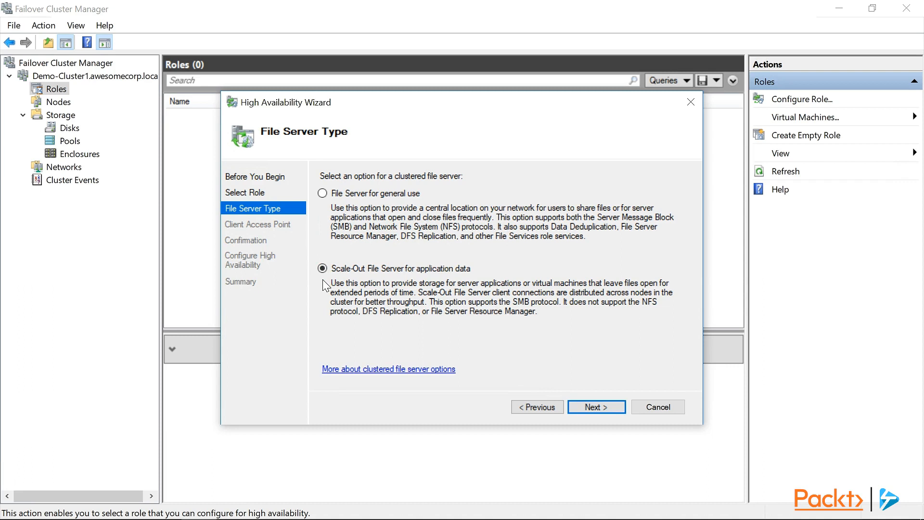
mouse_move(322, 194)
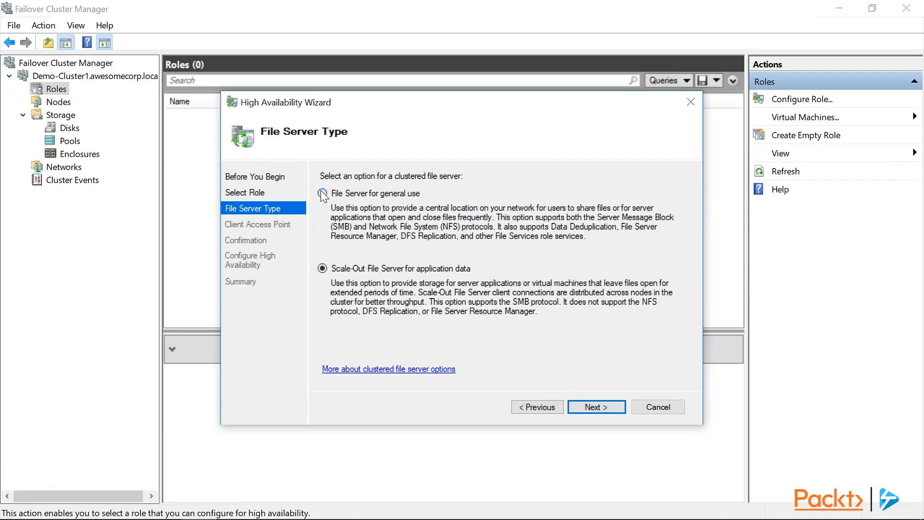
left_click(322, 192)
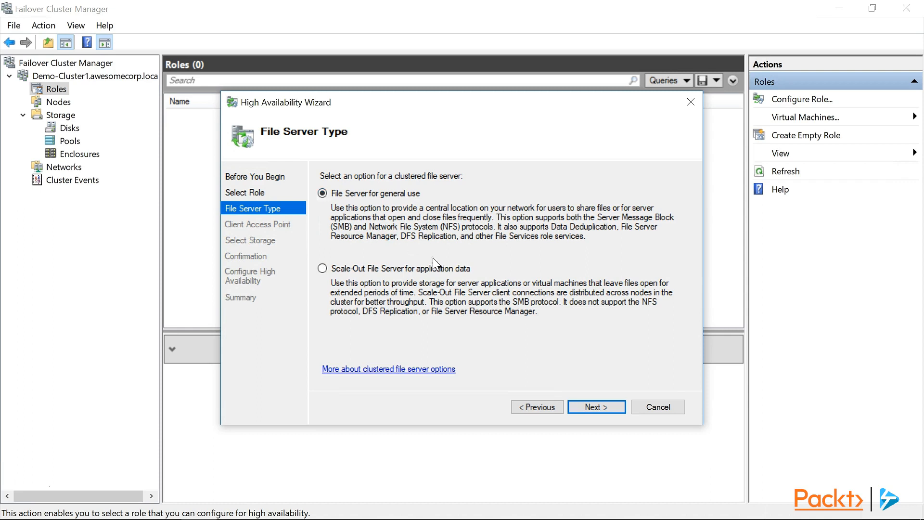
left_click(595, 407)
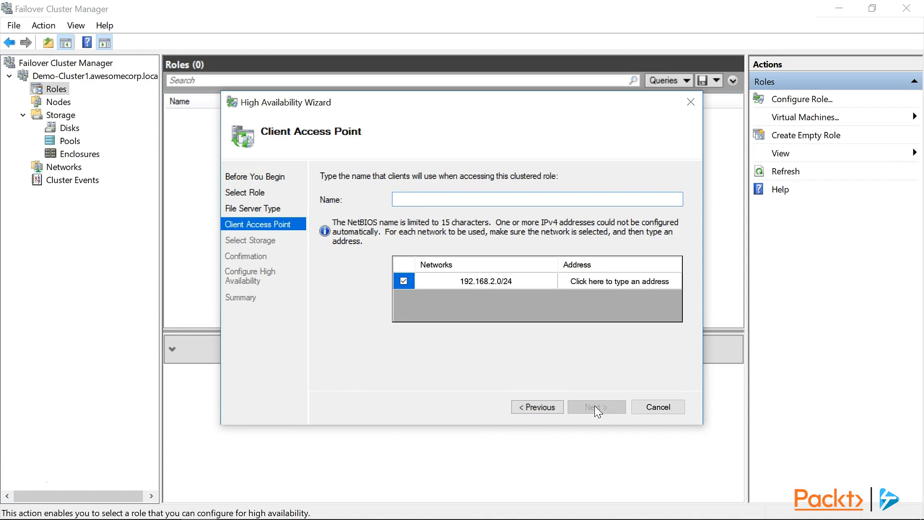
- Name the client access point Demo-HAFiles with address 192.168.2.151 on 192.168.2.0/24
type("Demo")
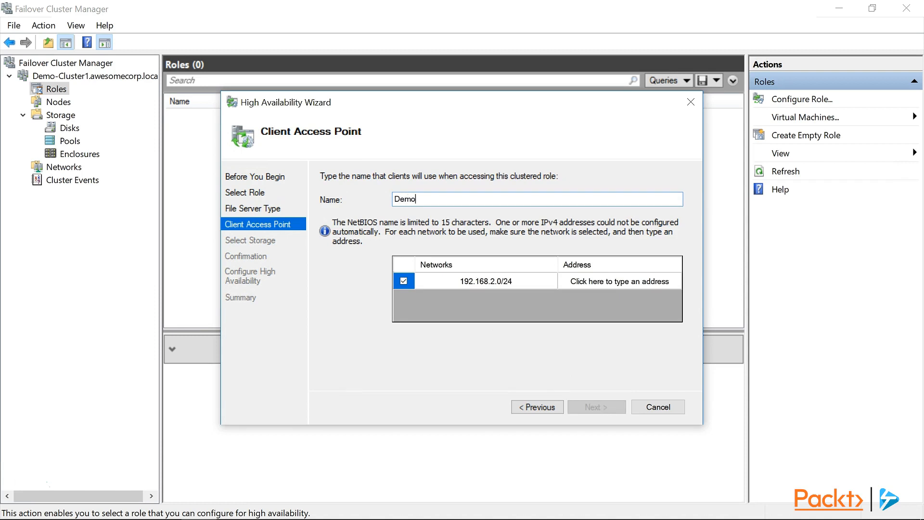
type("-HAFiles")
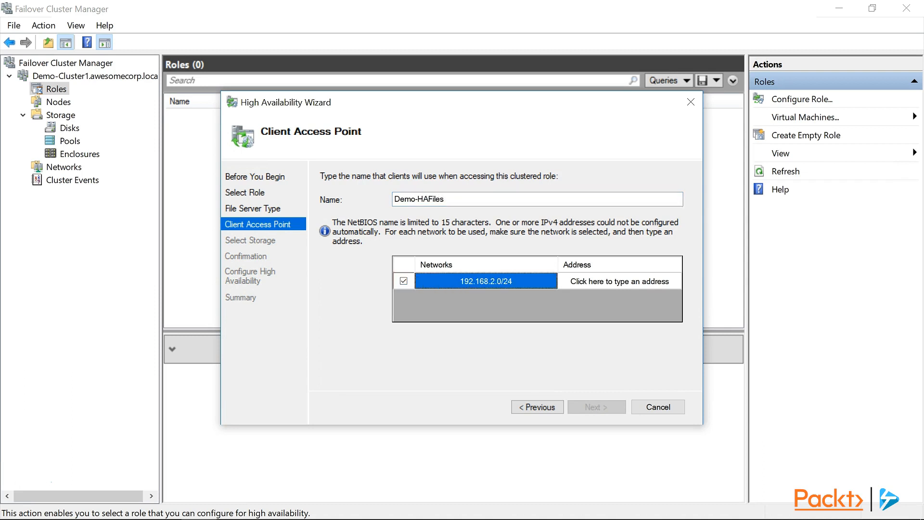
left_click(618, 281)
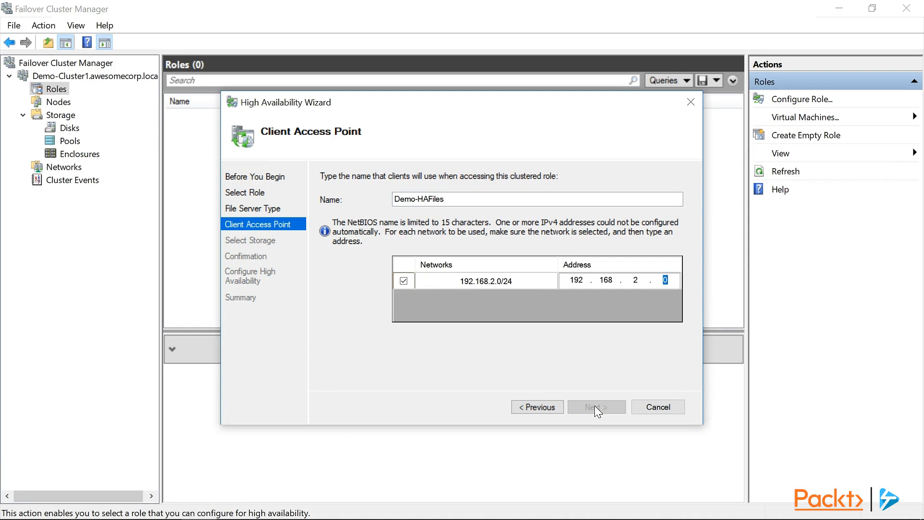
type("151")
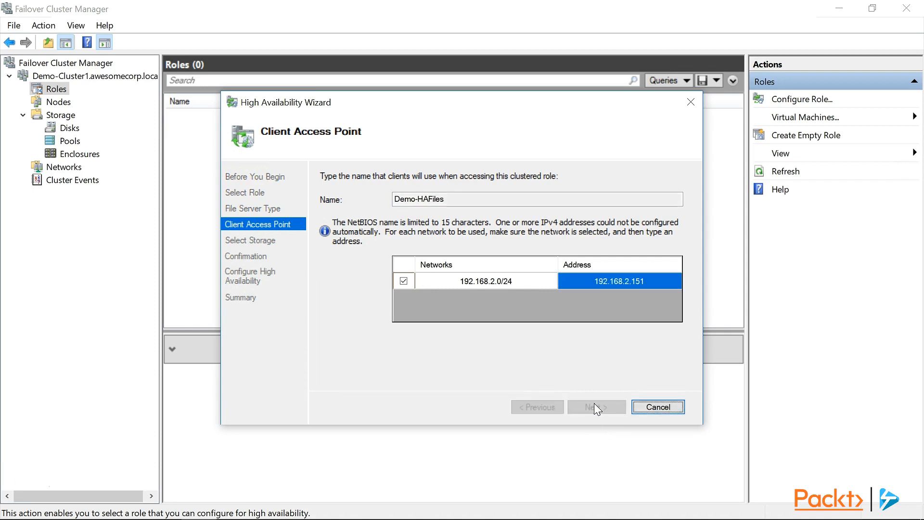
- Assign Cluster Disk 1 as the role's storage, then create the role and close the wizard
left_click(595, 407)
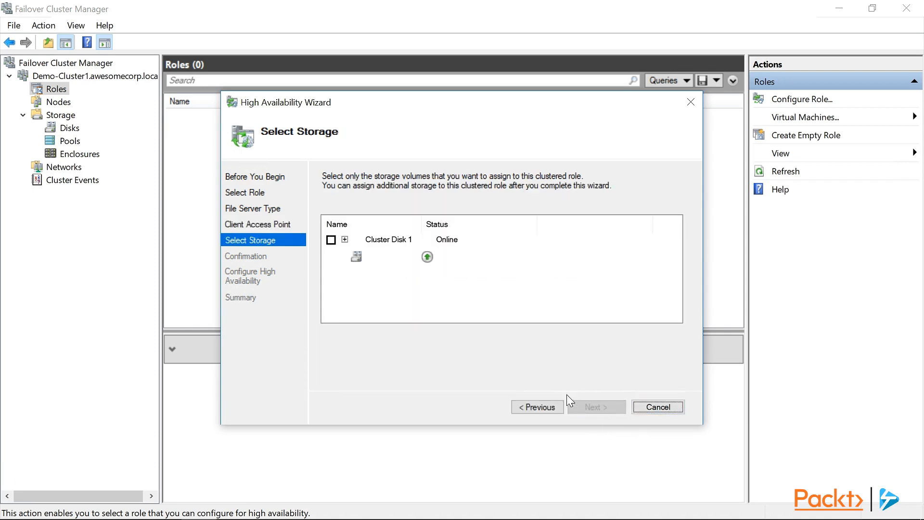
mouse_move(382, 334)
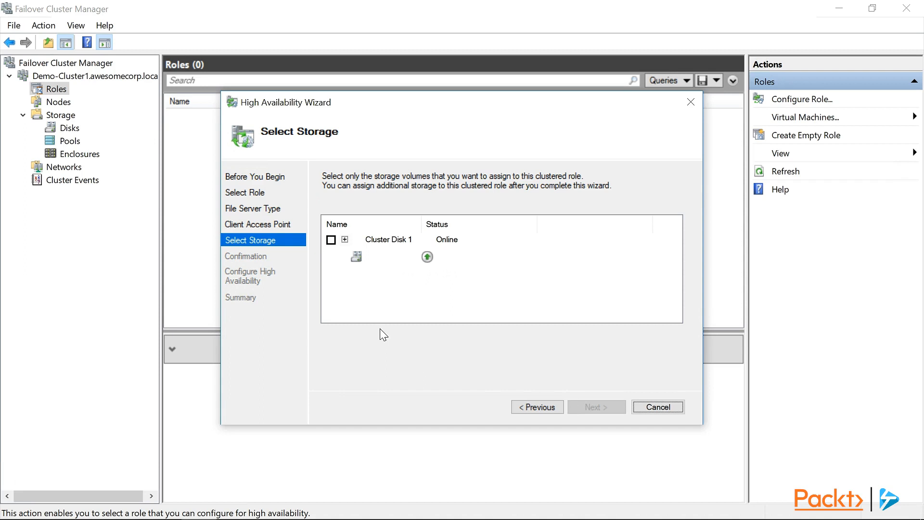
left_click(330, 239)
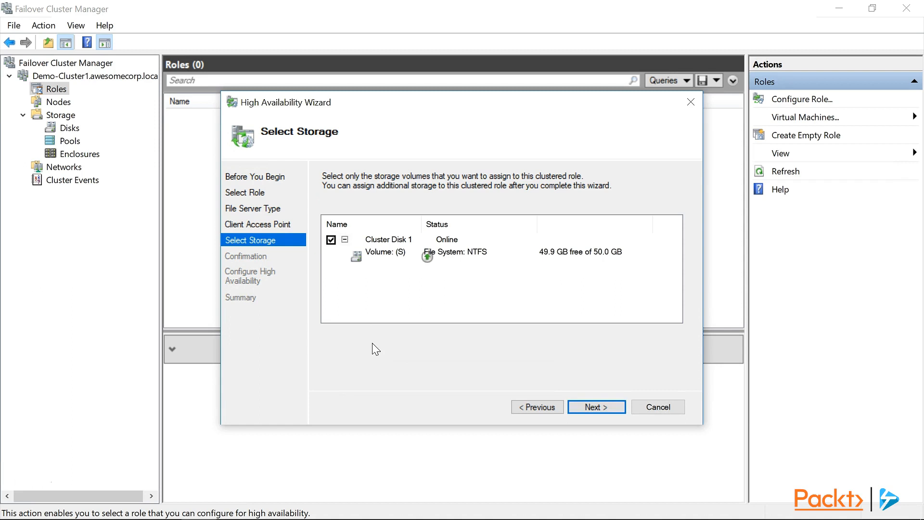
left_click(595, 407)
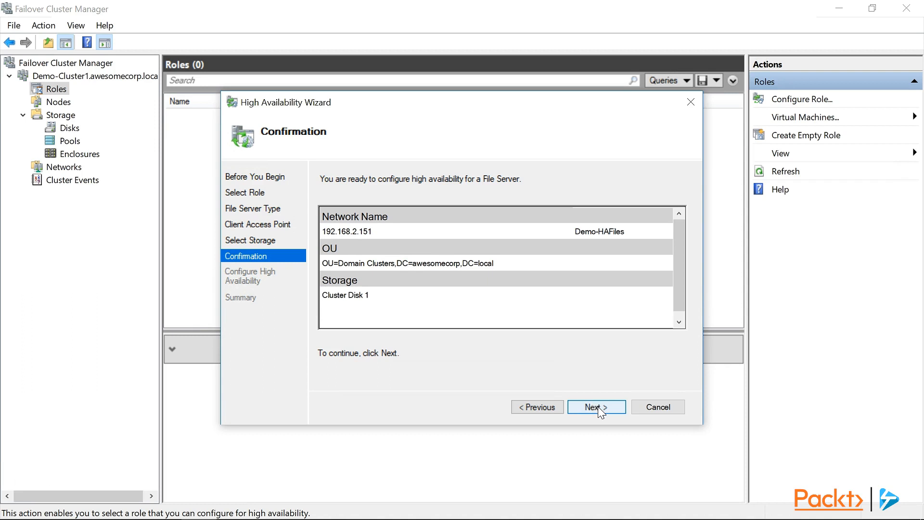
left_click(596, 407)
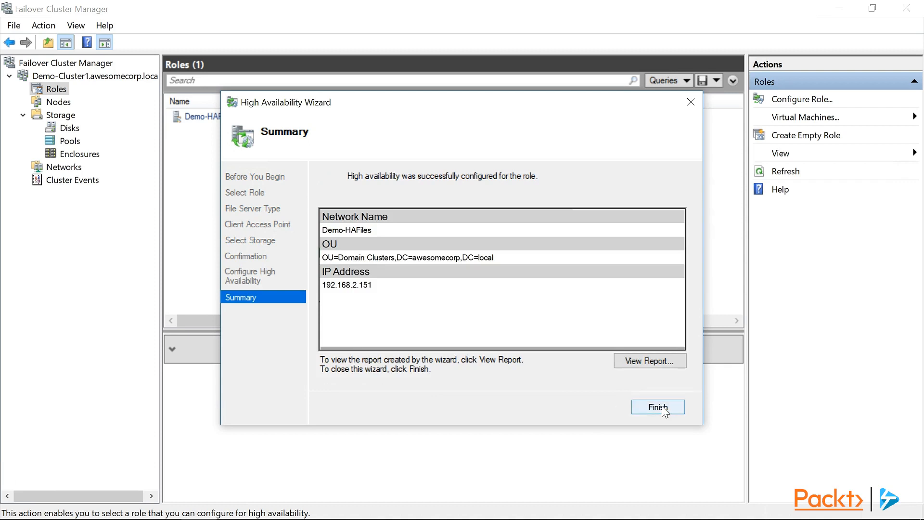
left_click(657, 407)
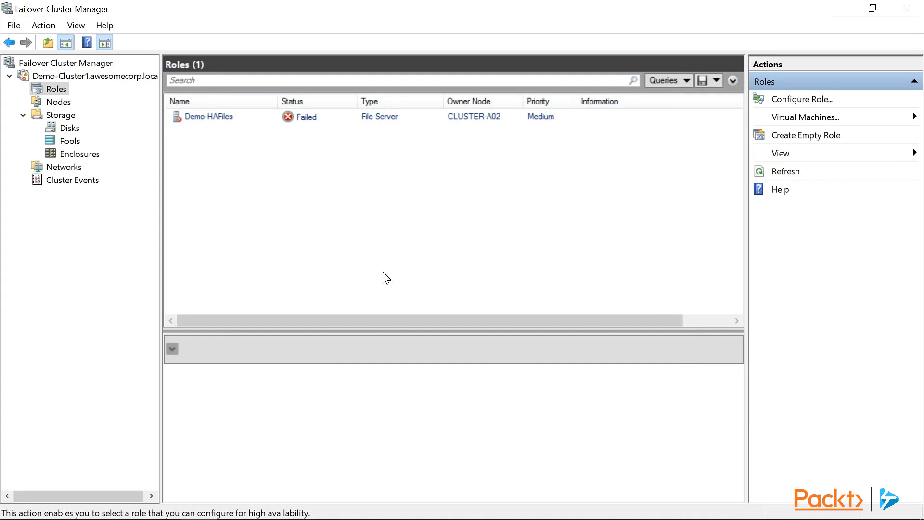
- Open Cluster Events to see why Demo-HAFiles couldn't create its computer object
left_click(73, 180)
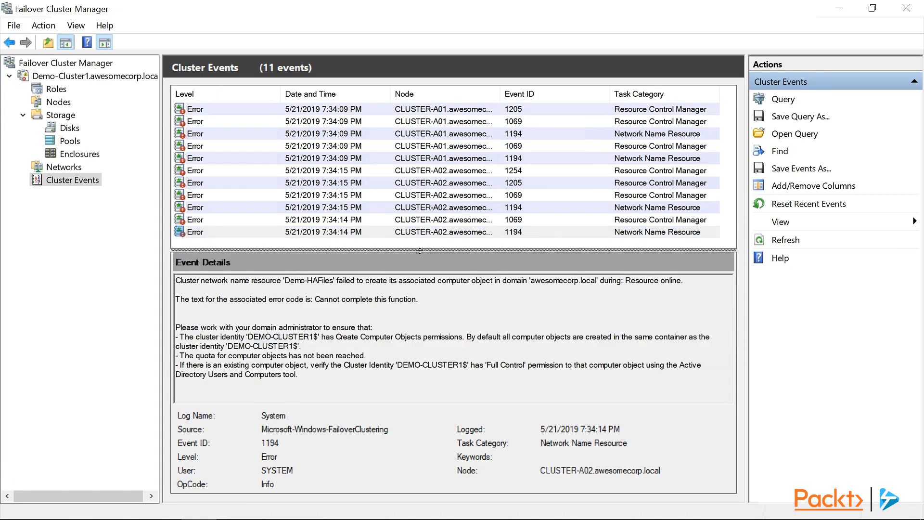
mouse_move(388, 278)
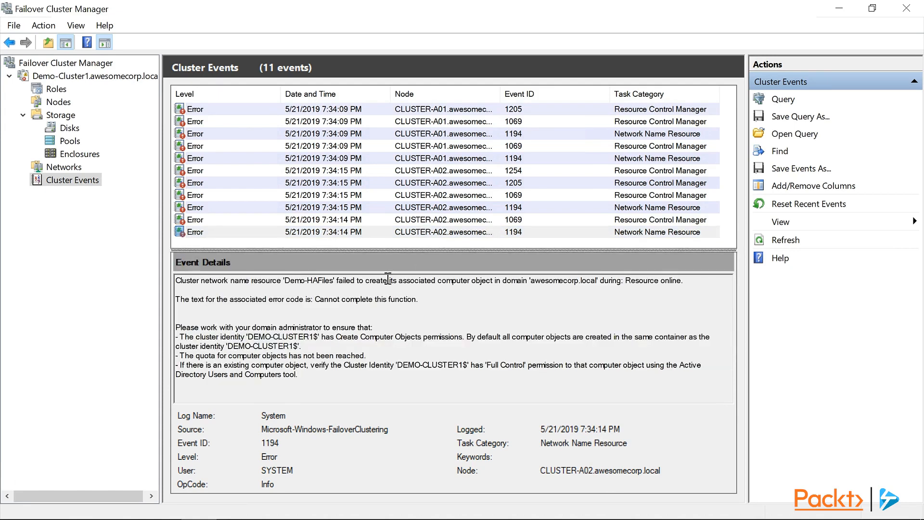
mouse_move(393, 271)
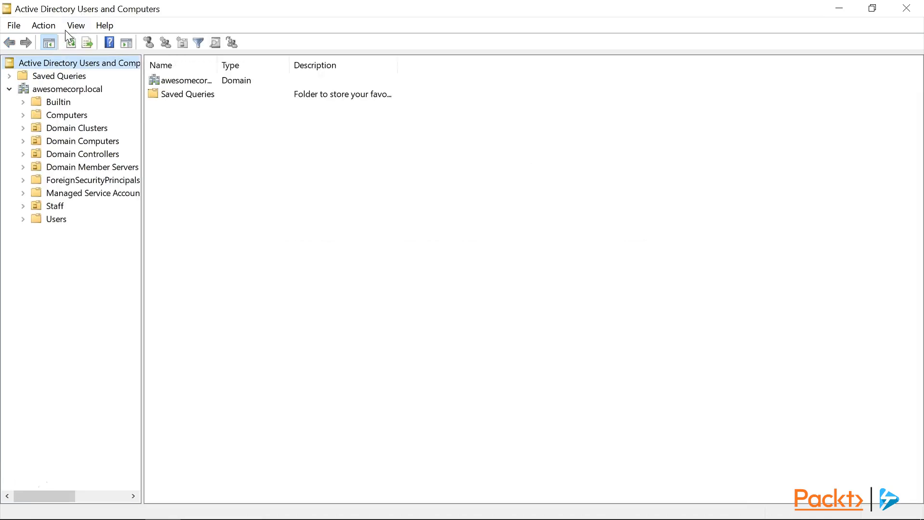
- Enable View > Advanced Features, expand awesomecorp.local, and right-click the Domain Clusters container
left_click(76, 25)
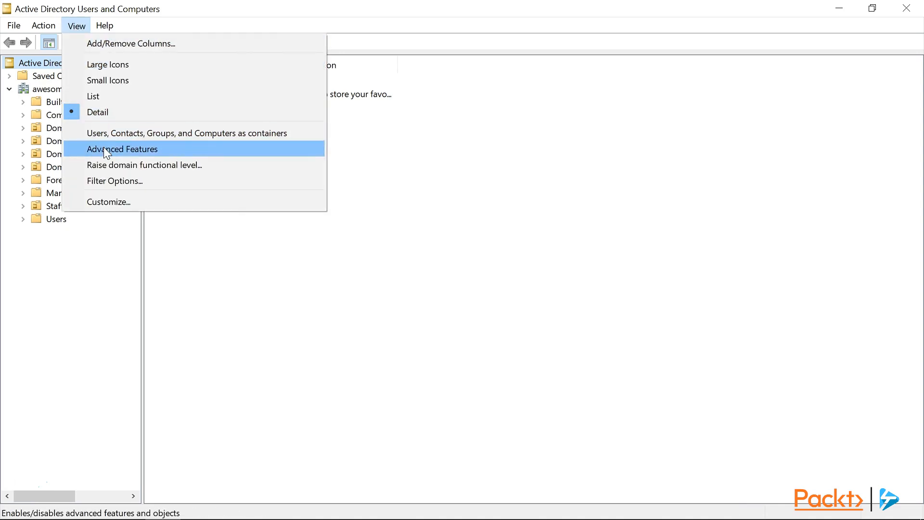
left_click(122, 149)
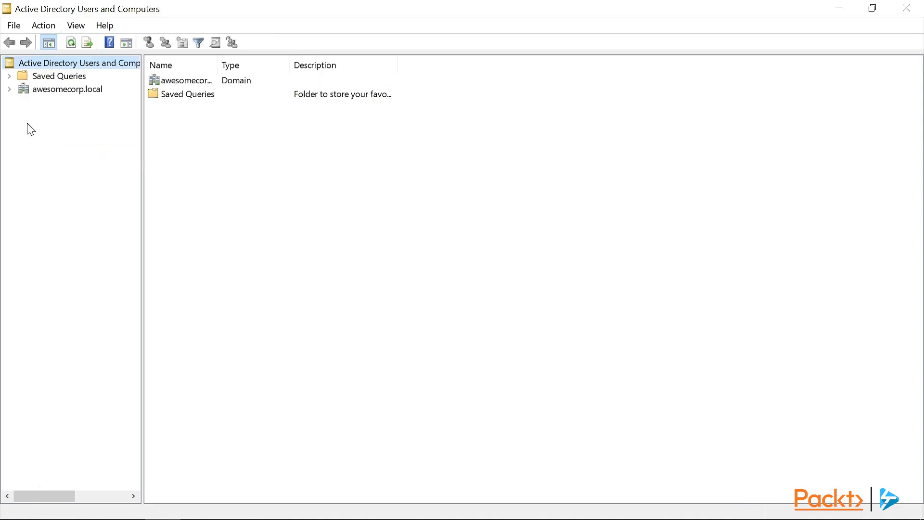
left_click(9, 89)
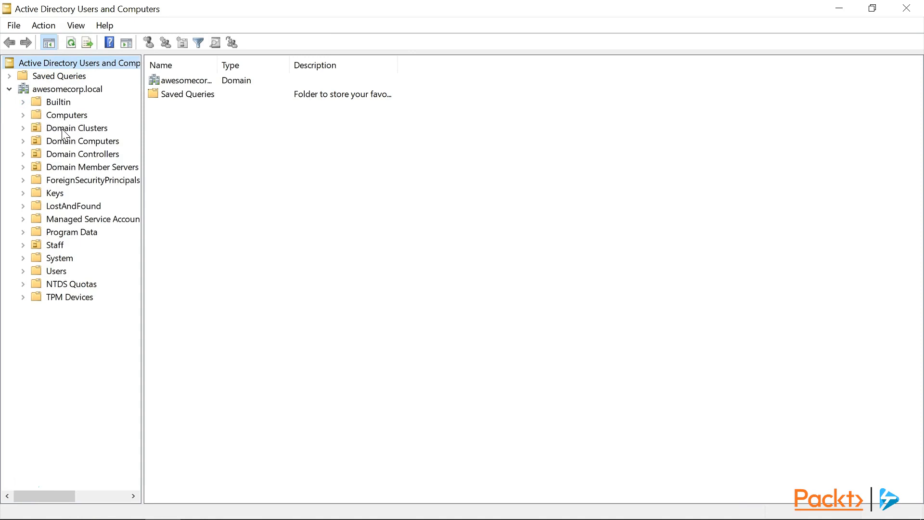
right_click(76, 128)
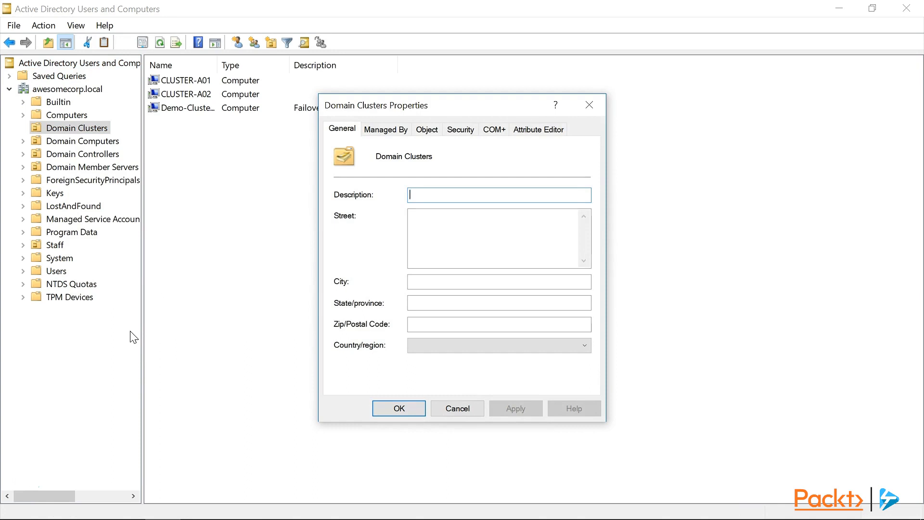
- Open Domain Clusters' advanced security settings and begin adding a permission entry
left_click(460, 129)
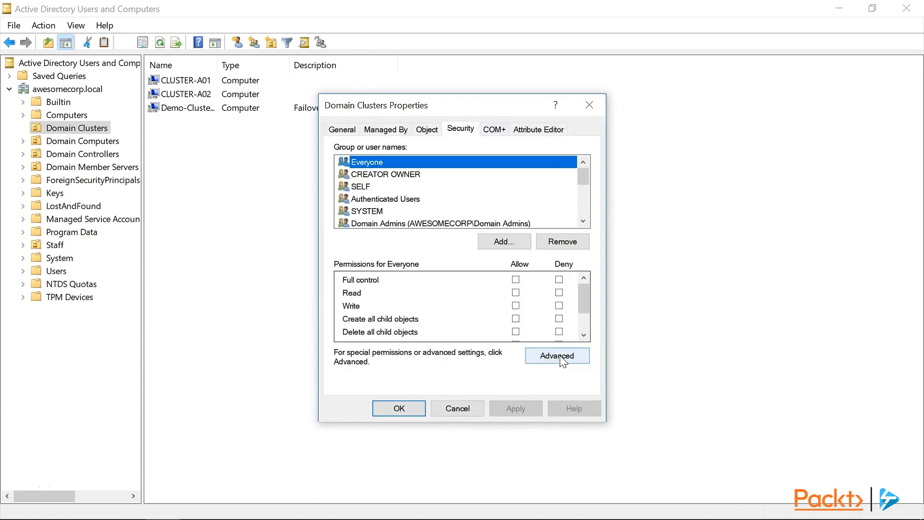
left_click(557, 356)
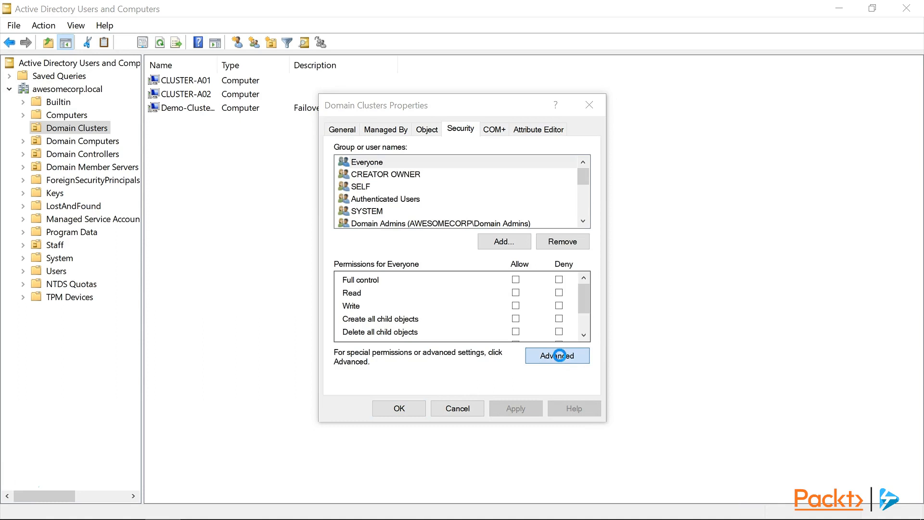
left_click(557, 356)
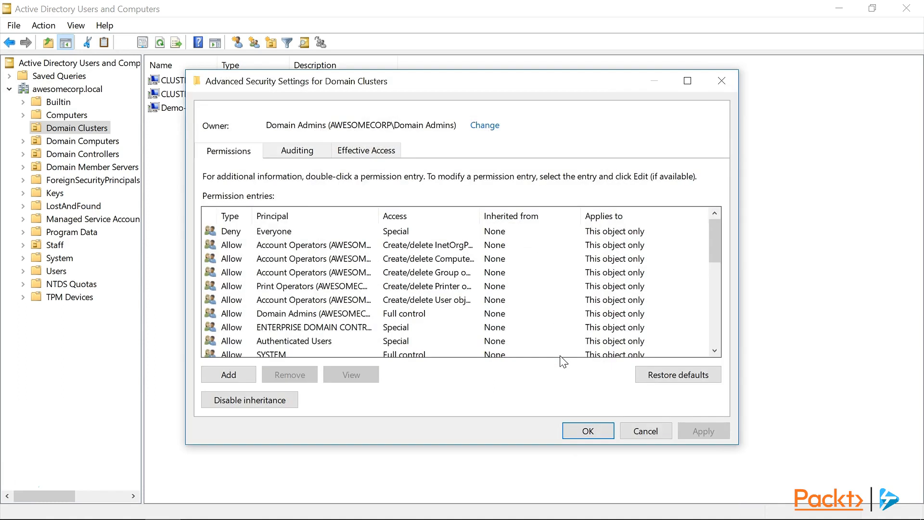
left_click(228, 375)
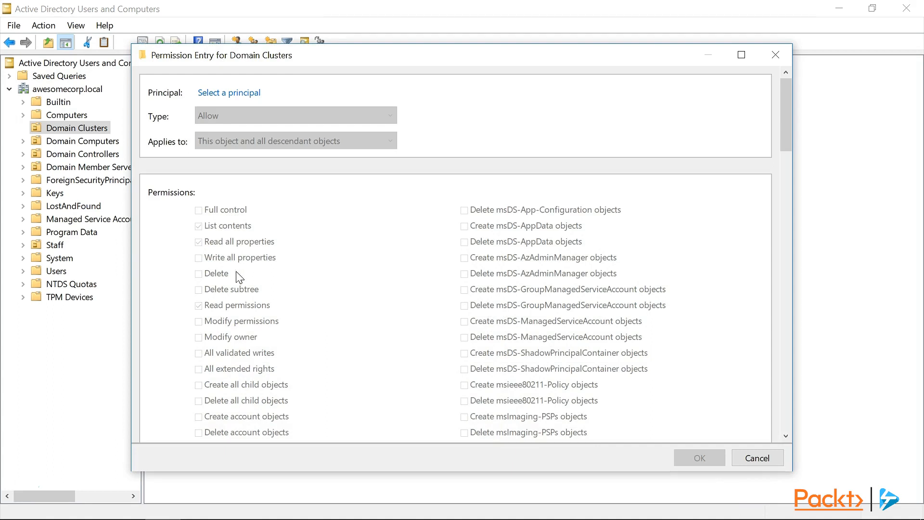
- Select Demo-Cluster1 as the principal, with Computers enabled as an object type
left_click(229, 93)
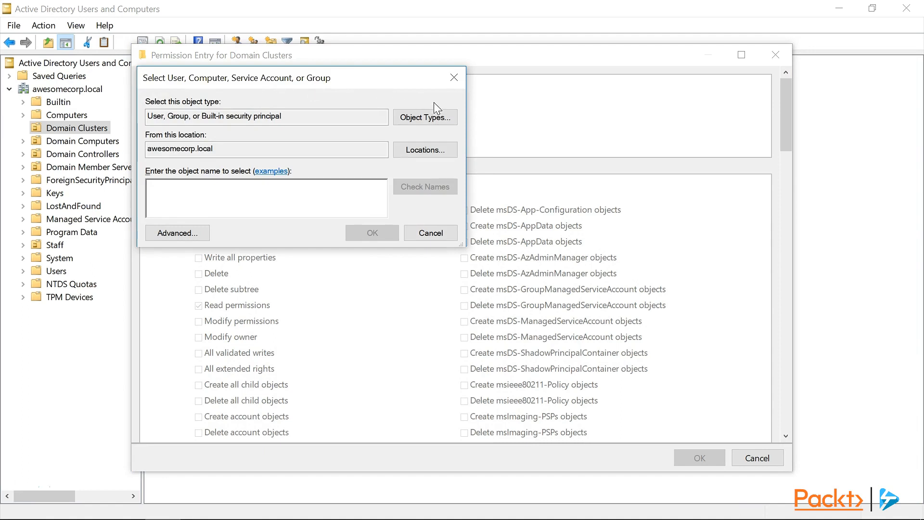
left_click(424, 117)
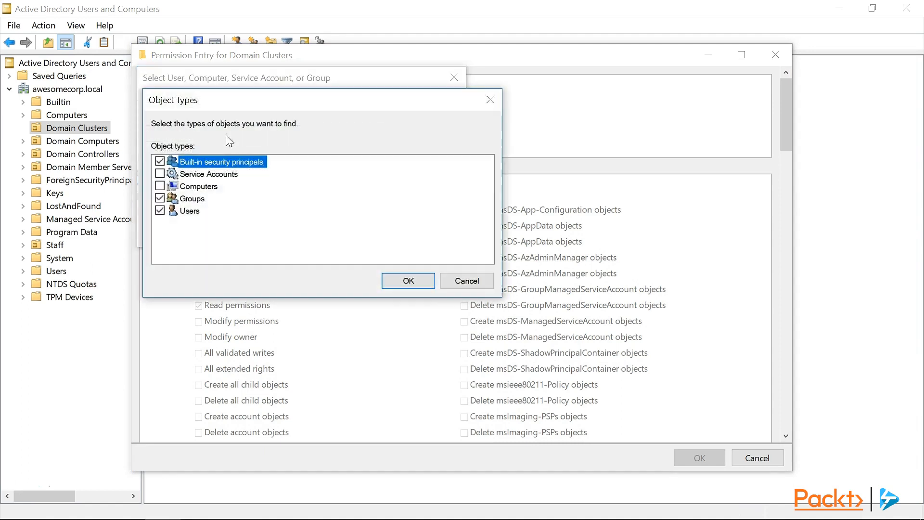
left_click(408, 280)
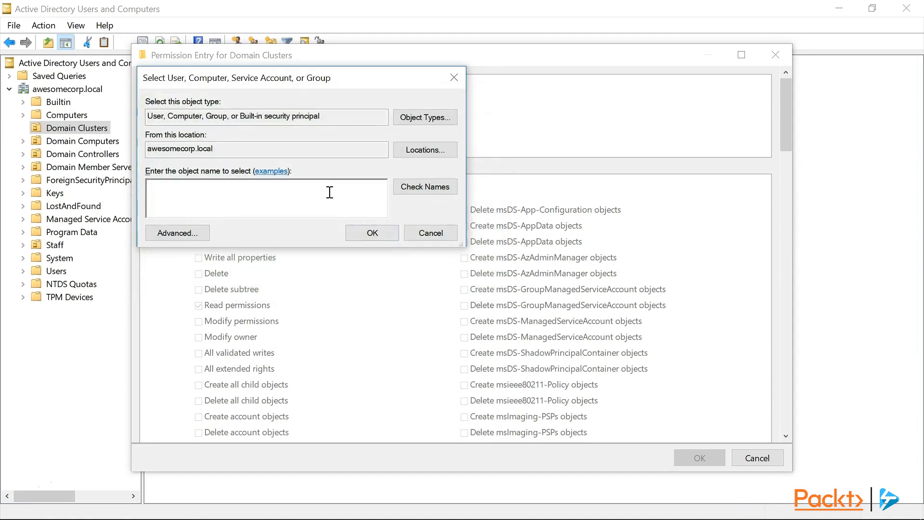
type("Demo-Cluster1")
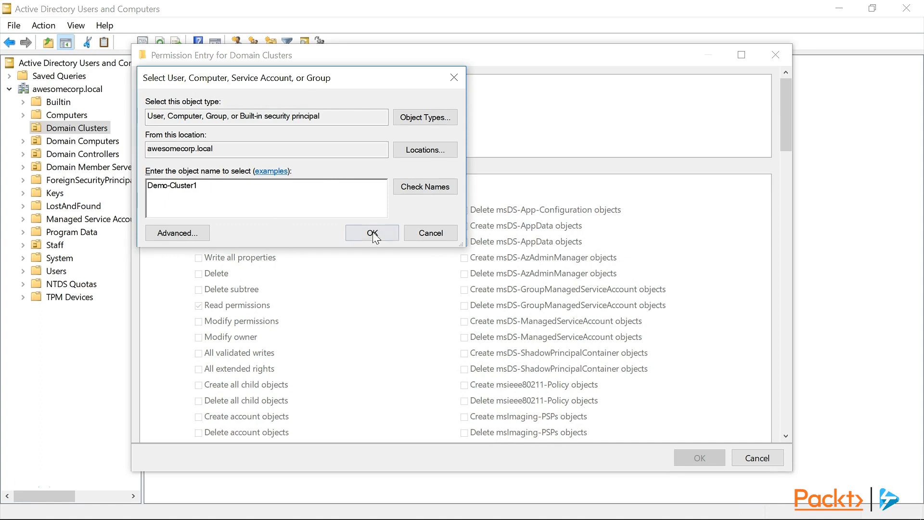
left_click(371, 233)
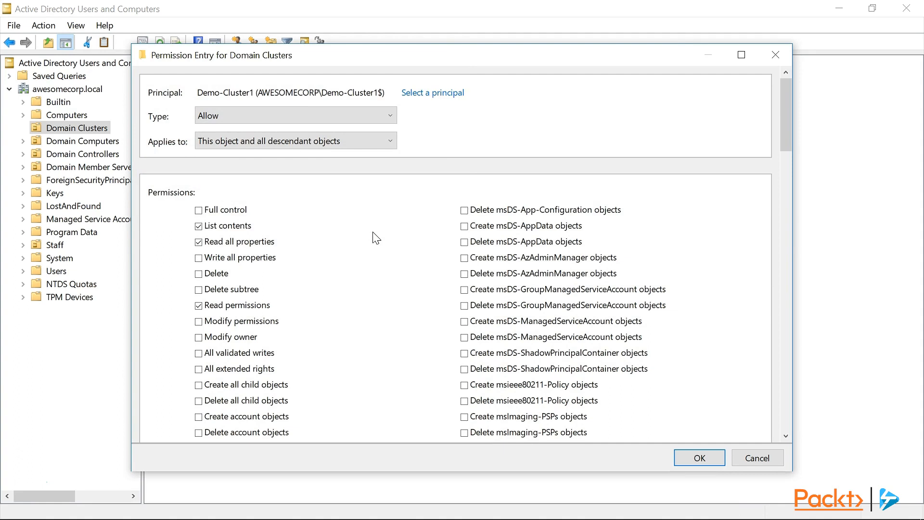
- Allow Create Computer objects for Demo-Cluster1 and save the entry
scroll("down", 3)
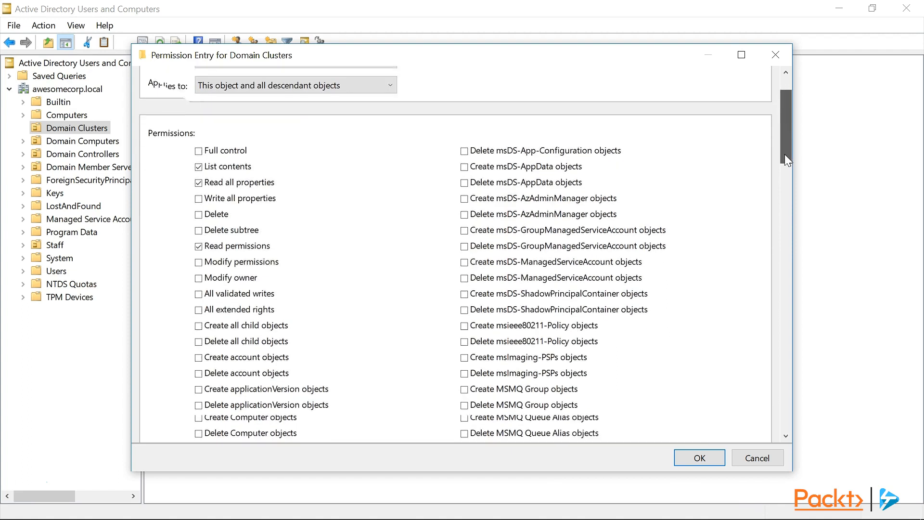
scroll("down", 3)
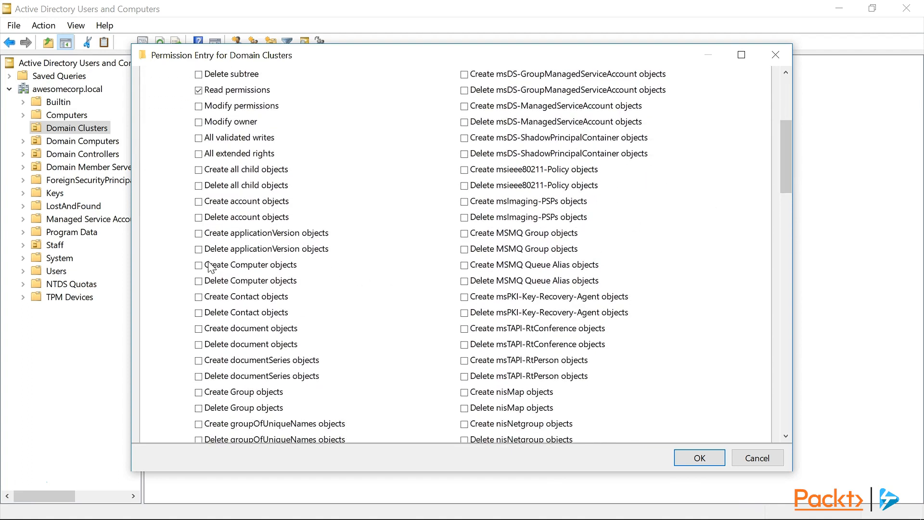
left_click(198, 264)
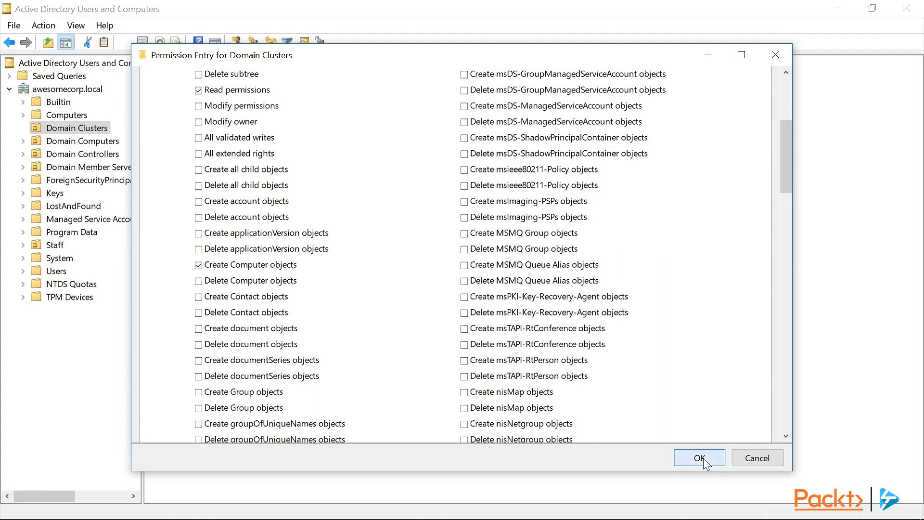
left_click(699, 458)
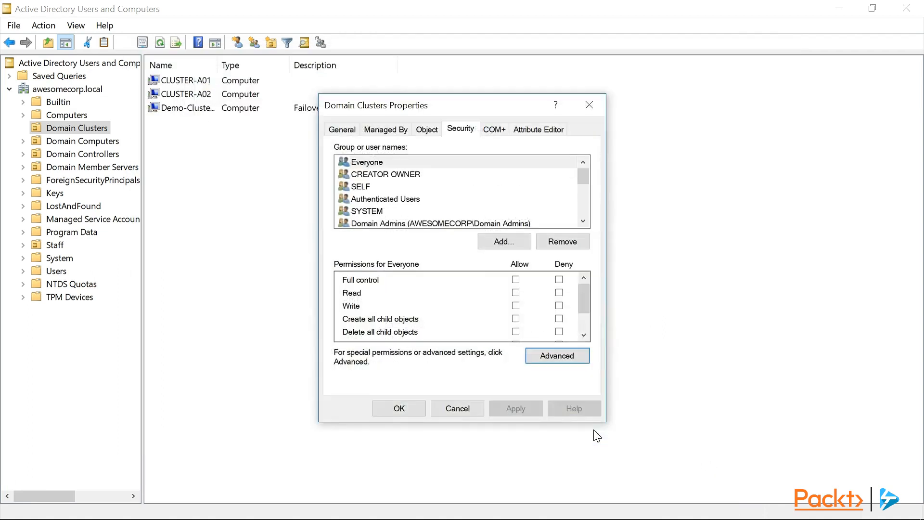
- Apply the Domain Clusters permissions, then restart the failed Demo-HAFiles role from Roles
left_click(399, 408)
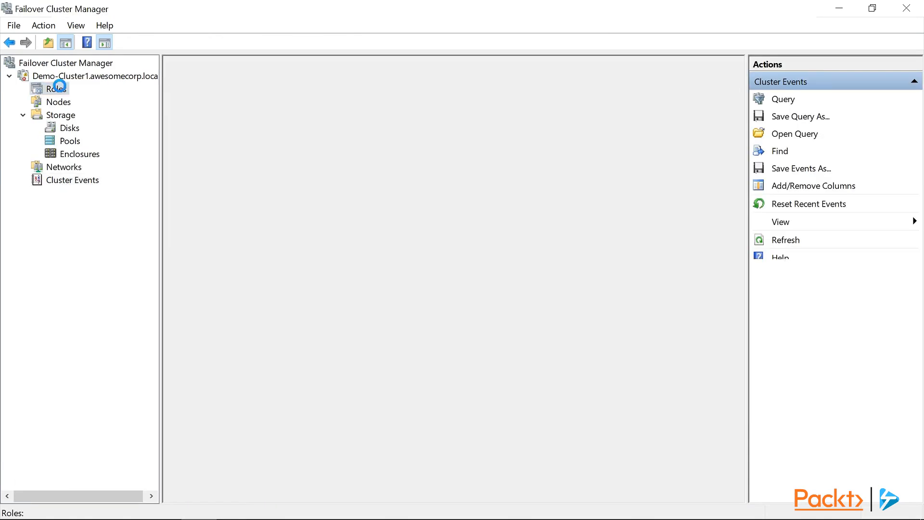
left_click(56, 88)
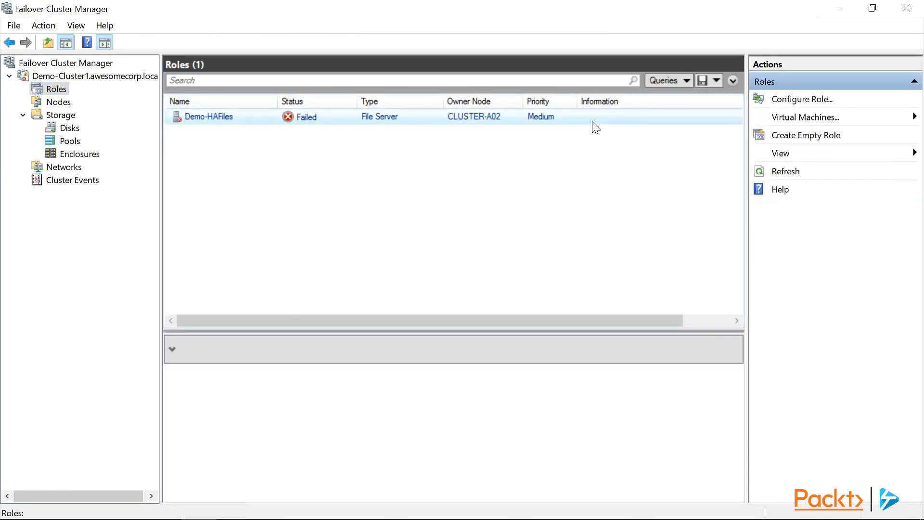
left_click(208, 116)
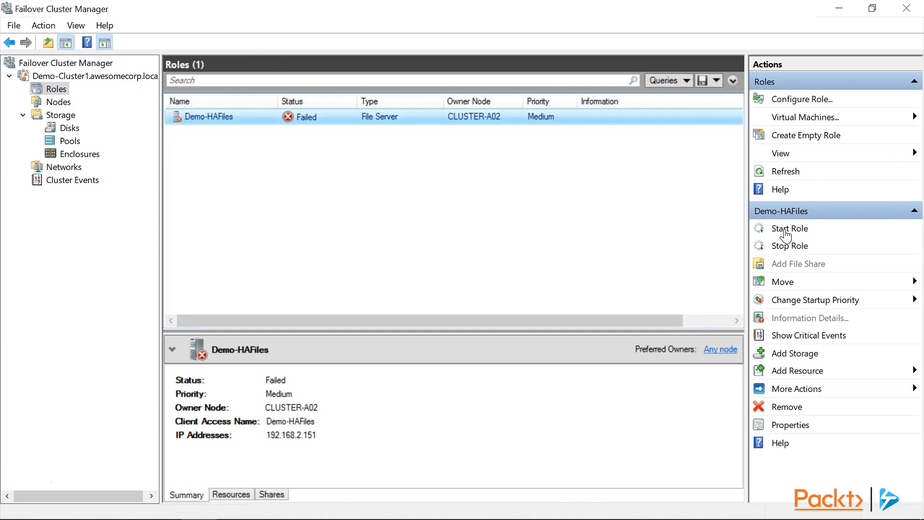
left_click(790, 228)
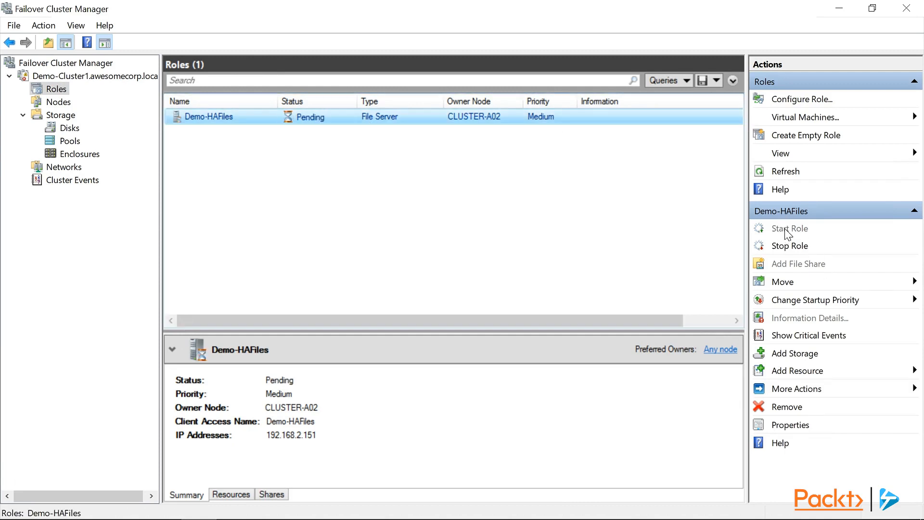
left_click(790, 229)
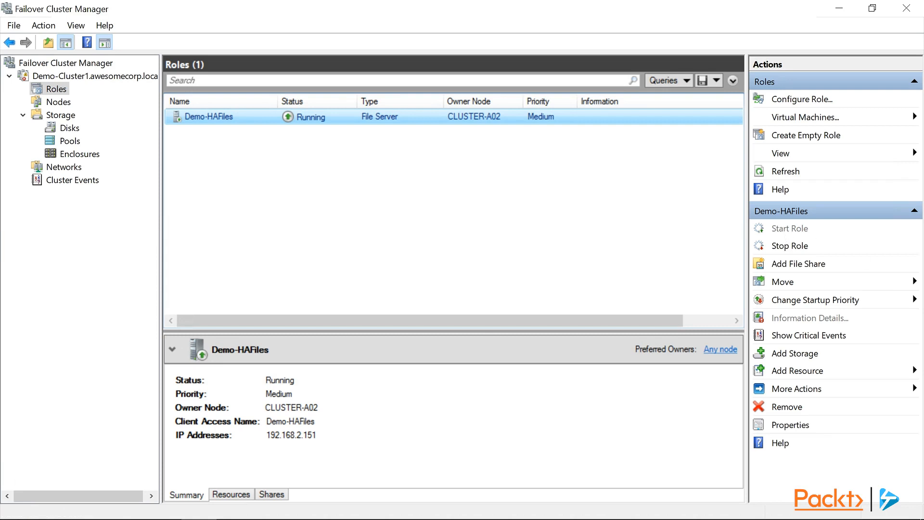
mouse_move(691, 170)
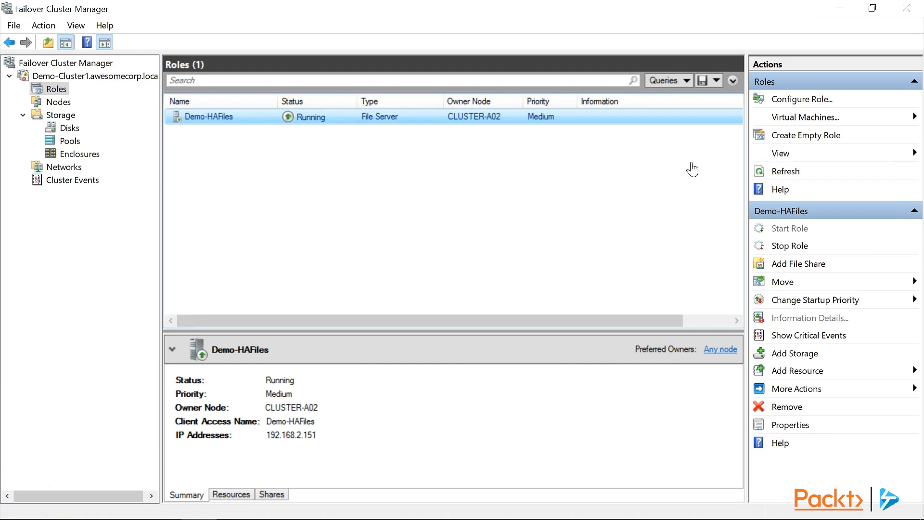
mouse_move(701, 173)
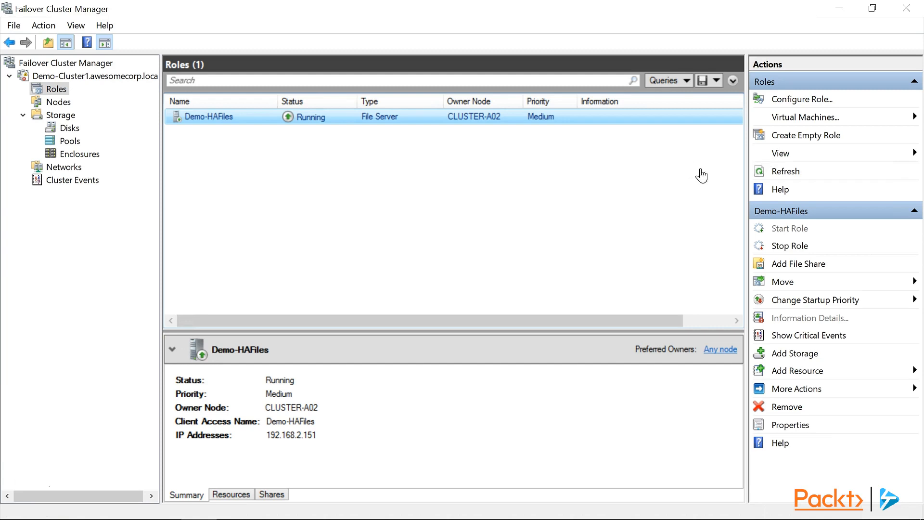
mouse_move(790, 268)
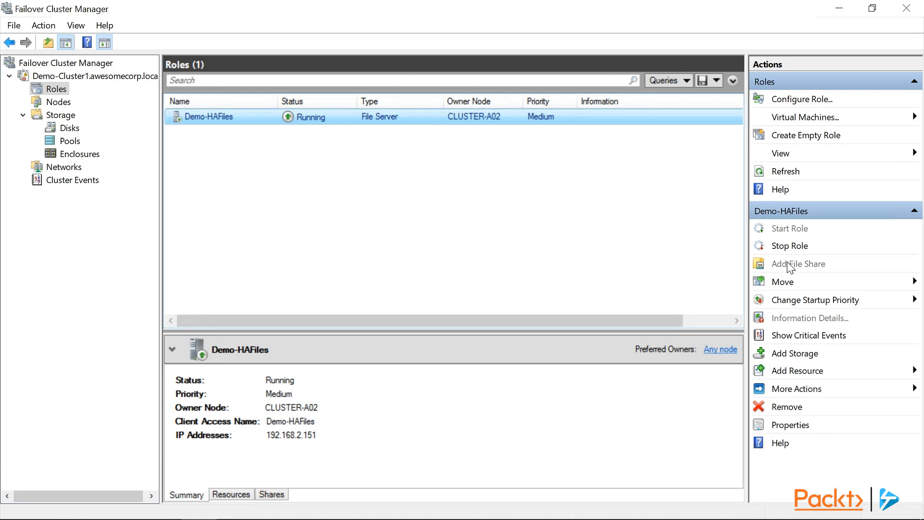
- Add an SMB Share - Quick for Demo-HAFiles with custom path S:\Department_Shares
left_click(800, 263)
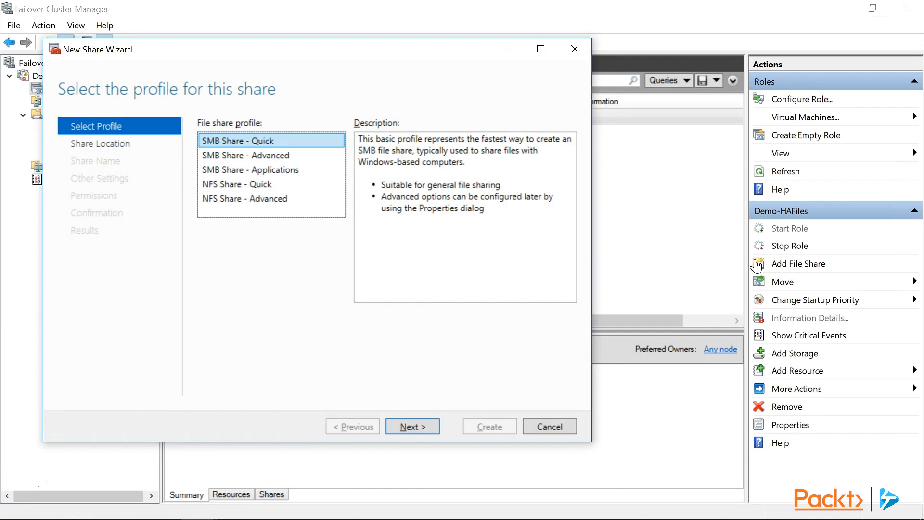
mouse_move(741, 265)
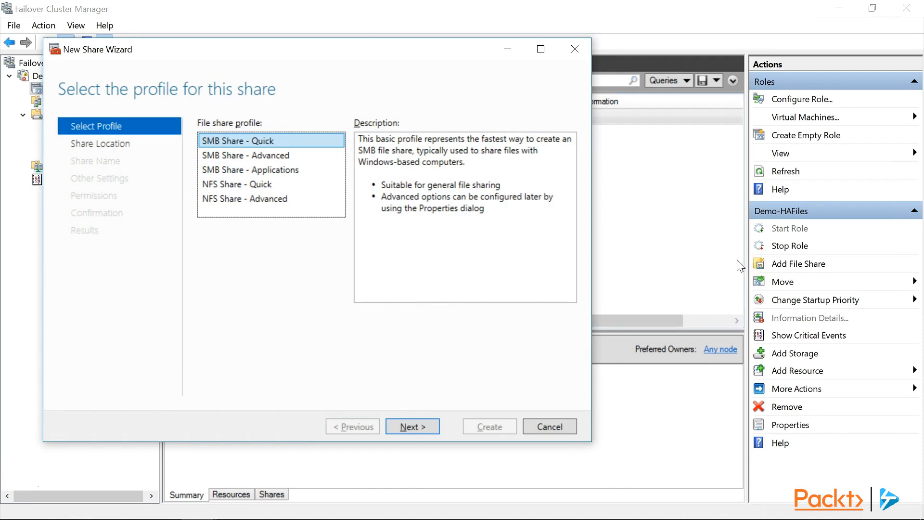
left_click(412, 426)
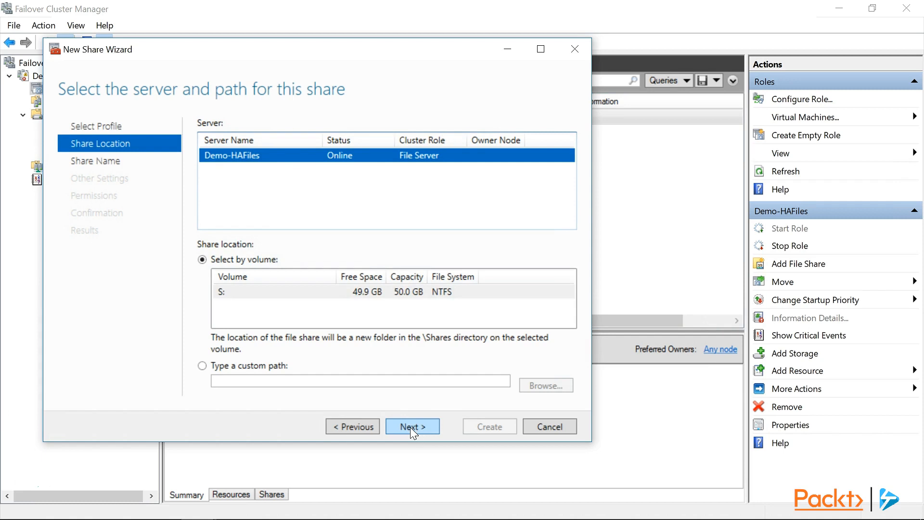
mouse_move(202, 366)
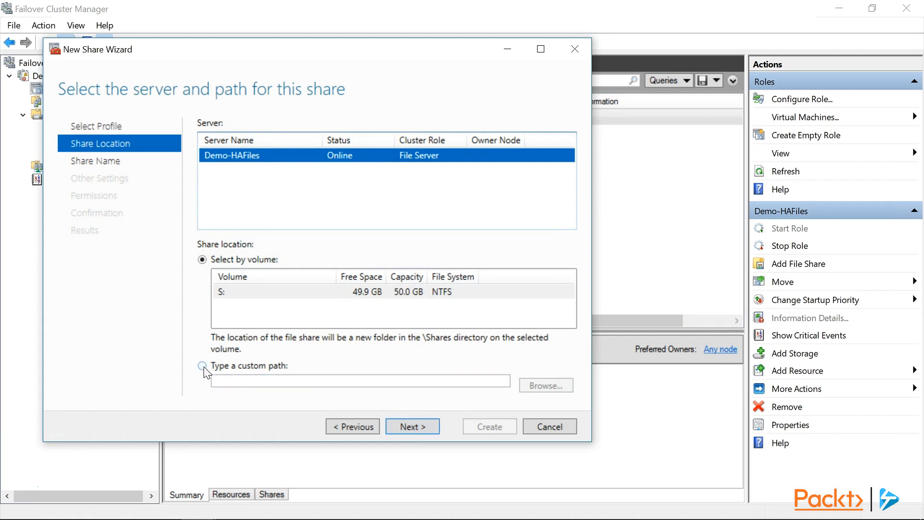
left_click(202, 366)
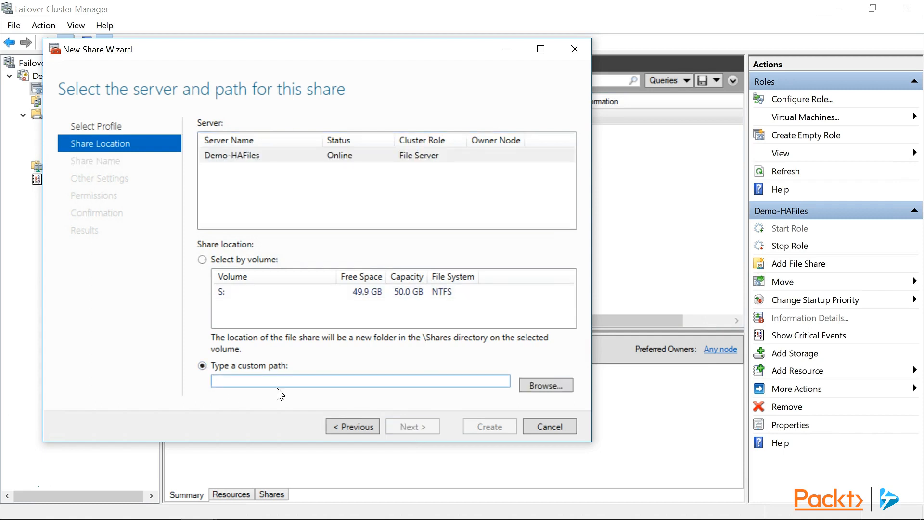
type("S")
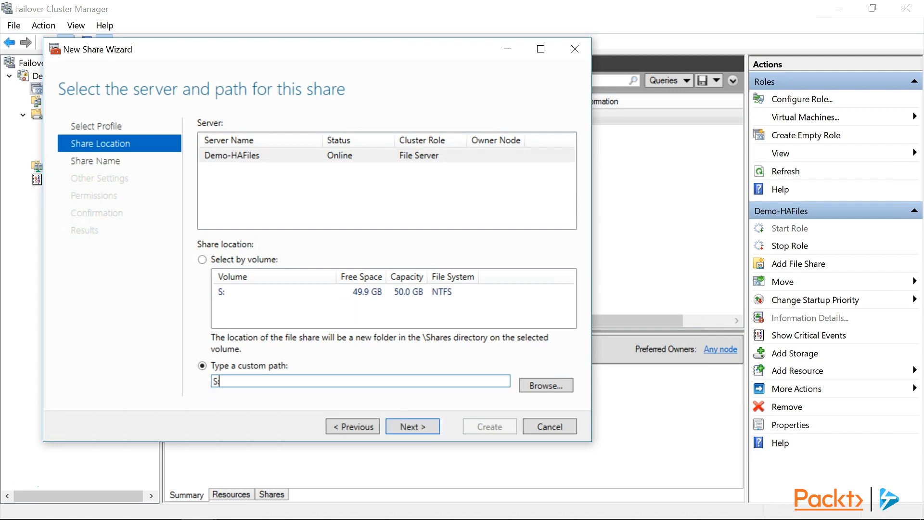
type("\\Dep")
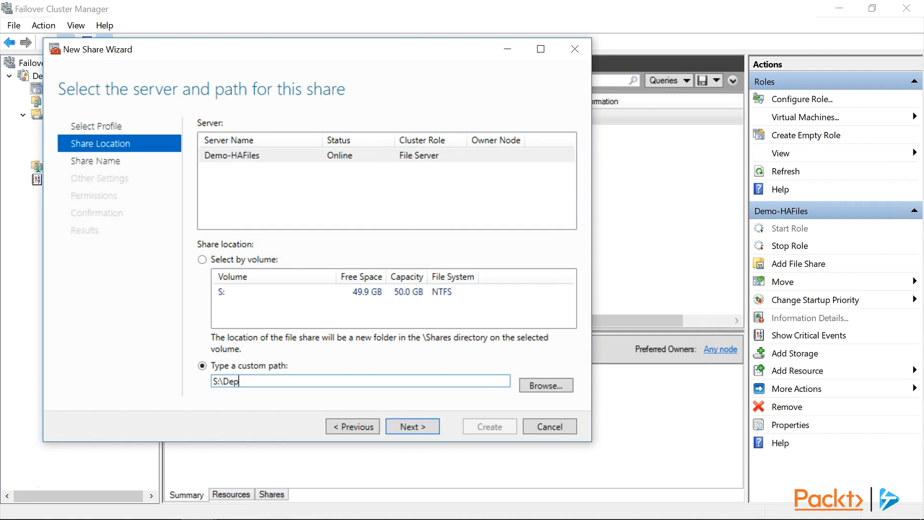
type("artment")
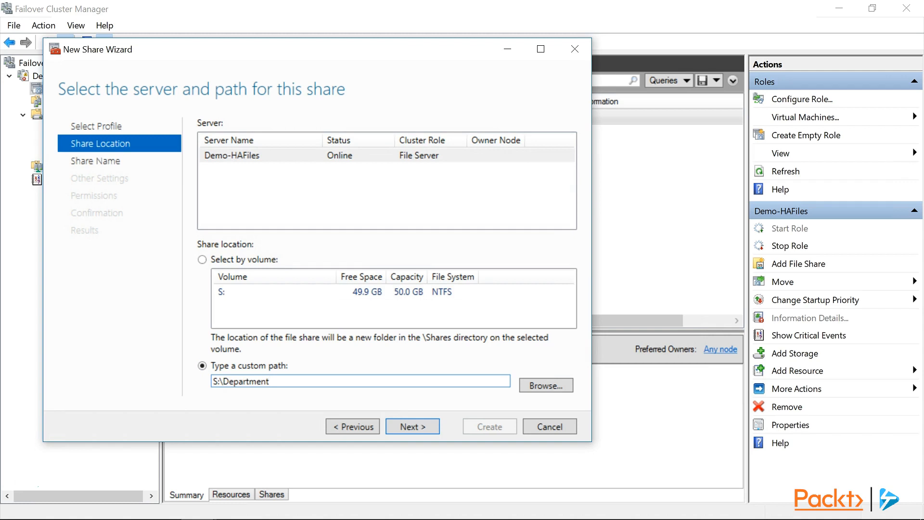
type("_Share")
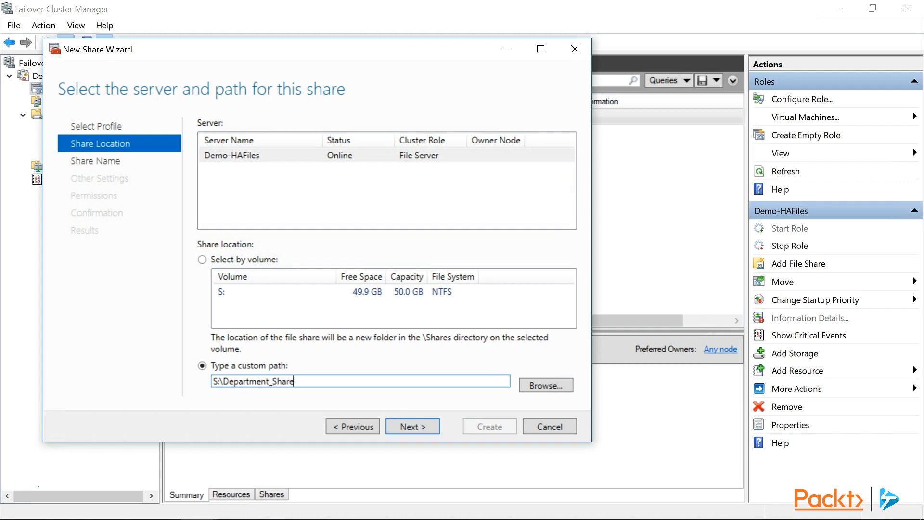
- Name the share Dept-Shares with description 'High Availability File Share'
left_click(412, 426)
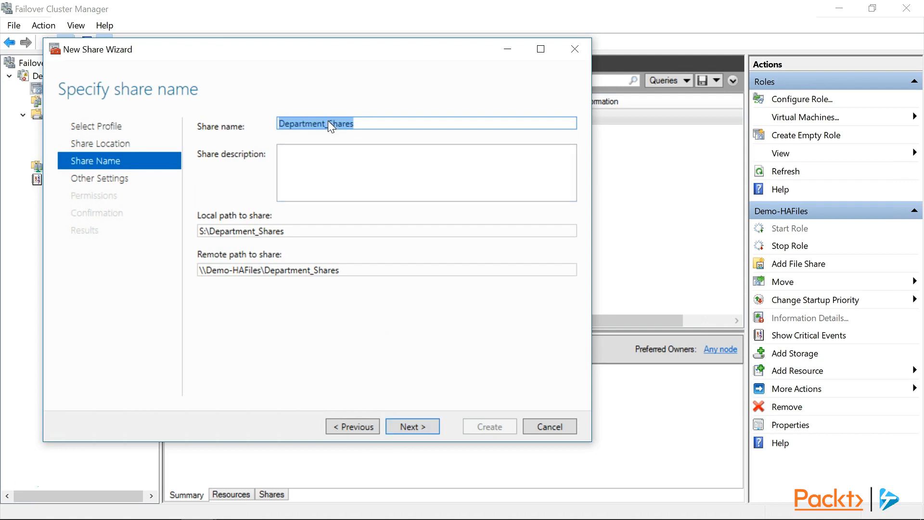
left_click(295, 124)
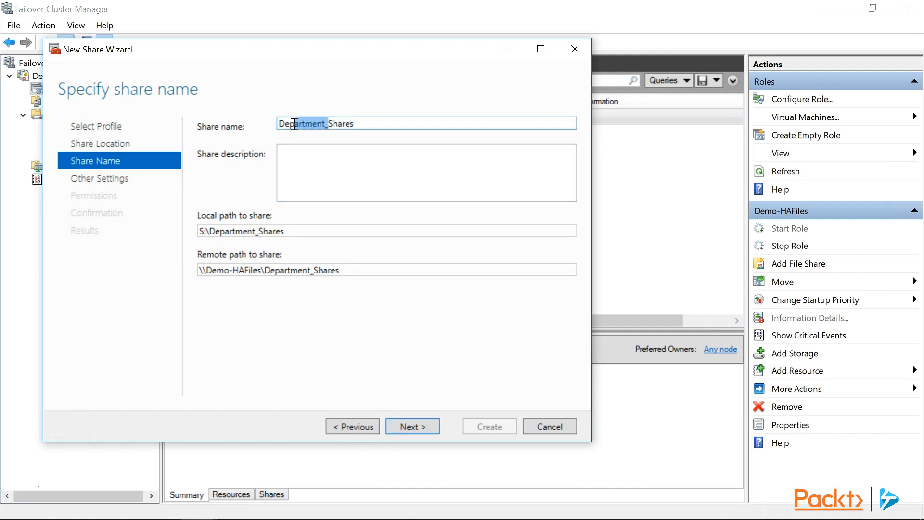
type("Dept-Shares")
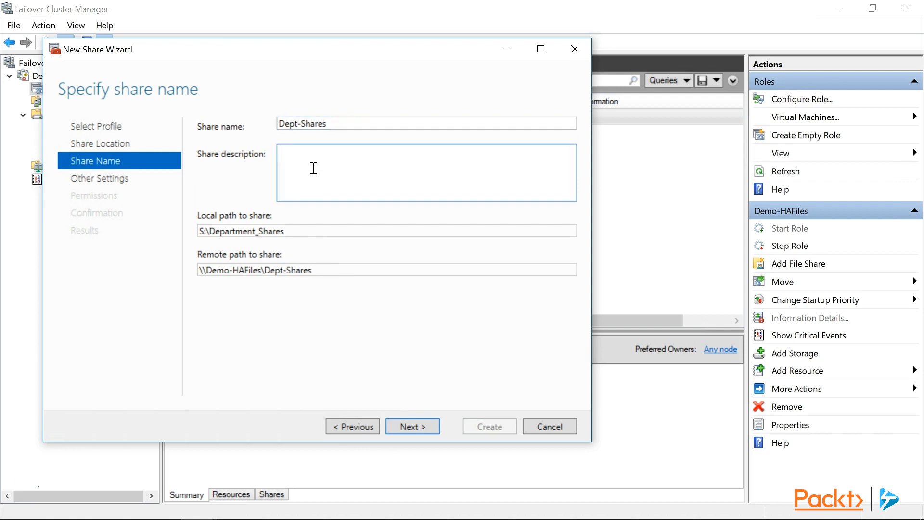
type("High Ava")
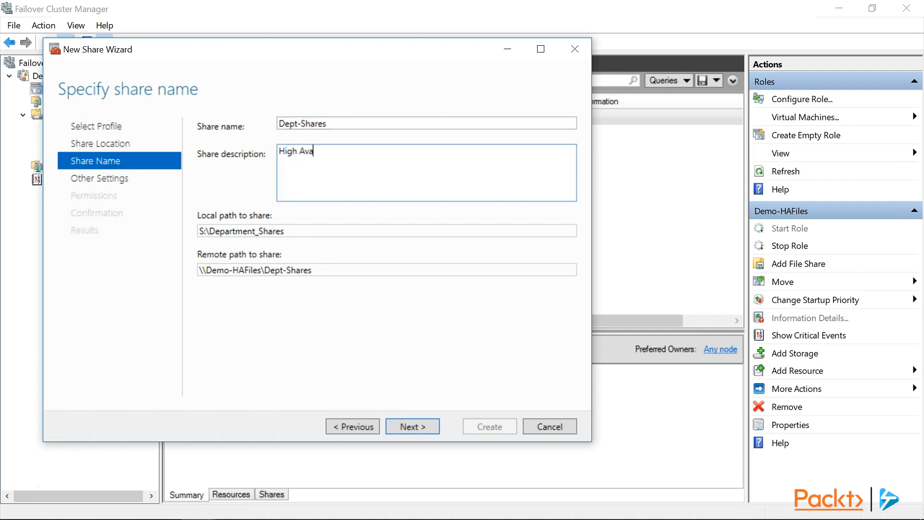
type("ilability File Sha")
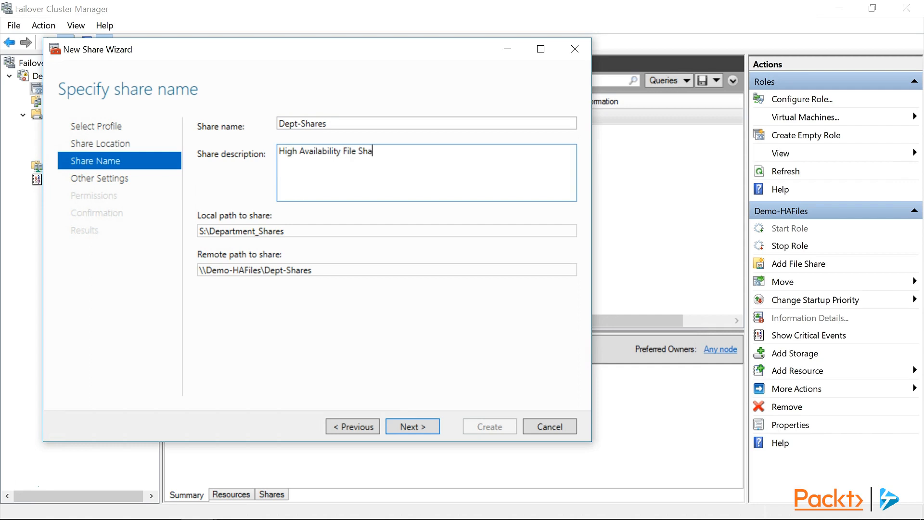
type("re")
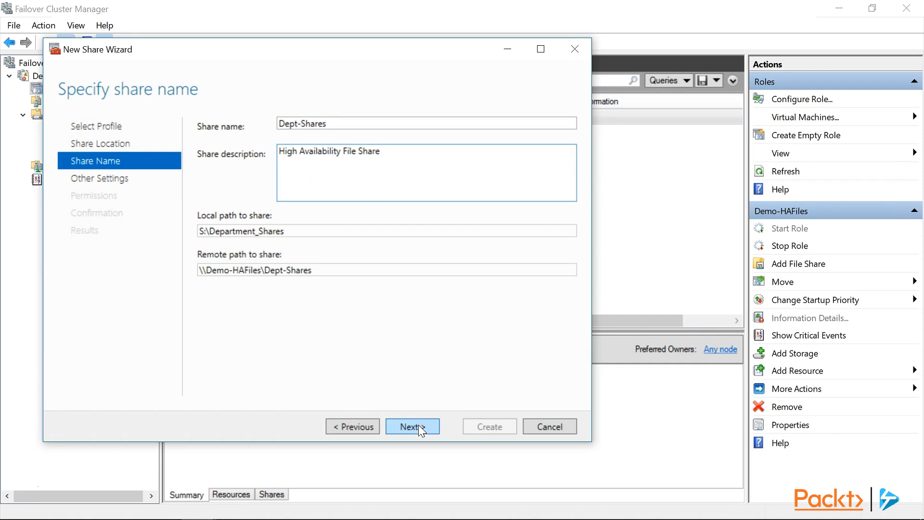
- Create Dept-Shares with its missing folder, access-based enumeration enabled, and default permissions
left_click(412, 427)
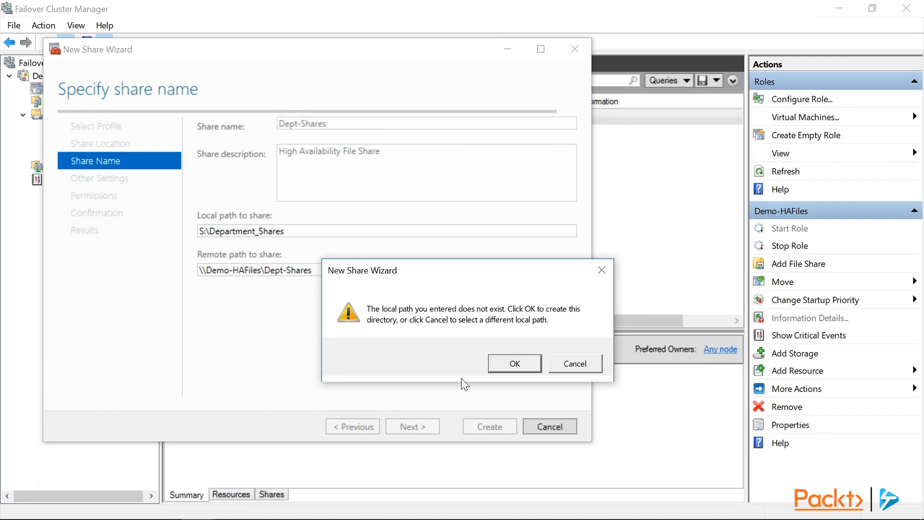
left_click(514, 364)
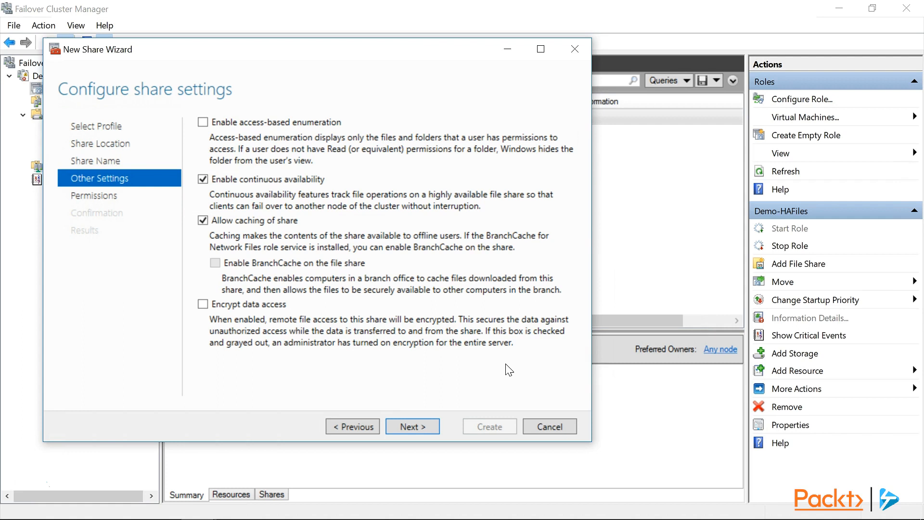
left_click(204, 121)
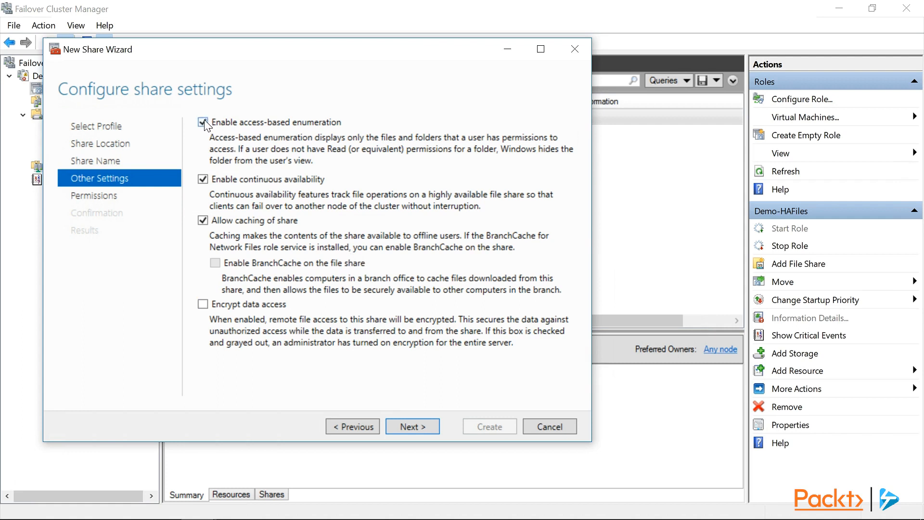
left_click(202, 122)
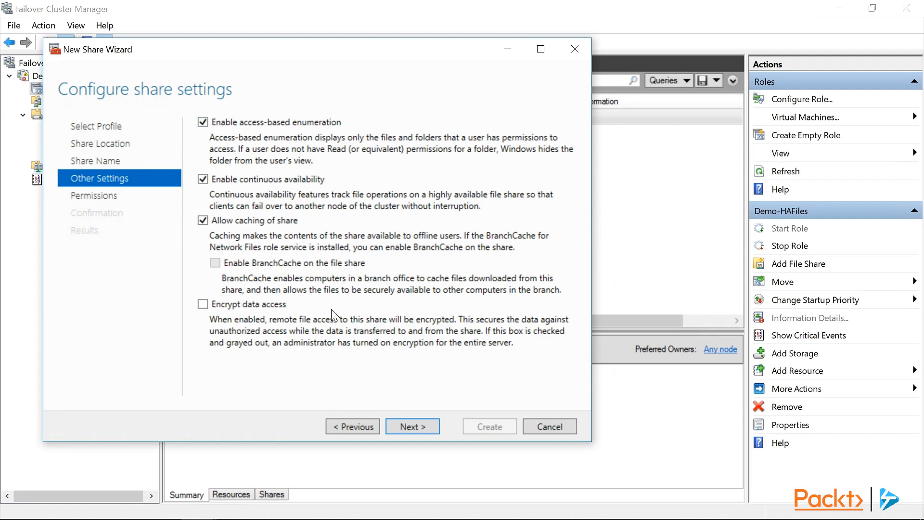
left_click(413, 426)
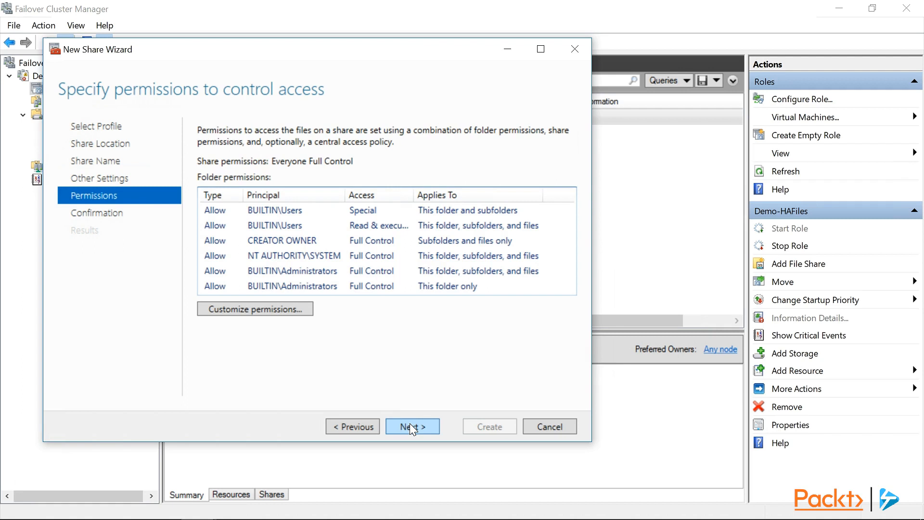
left_click(412, 426)
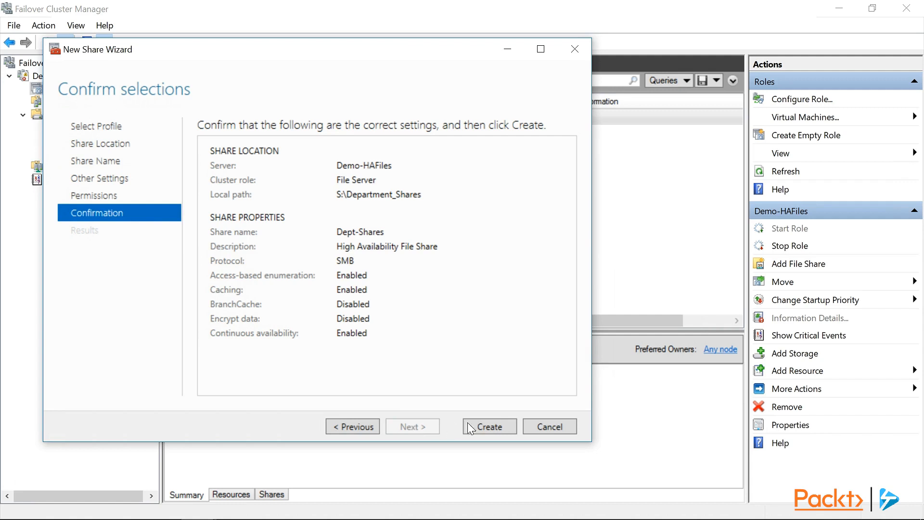
left_click(489, 426)
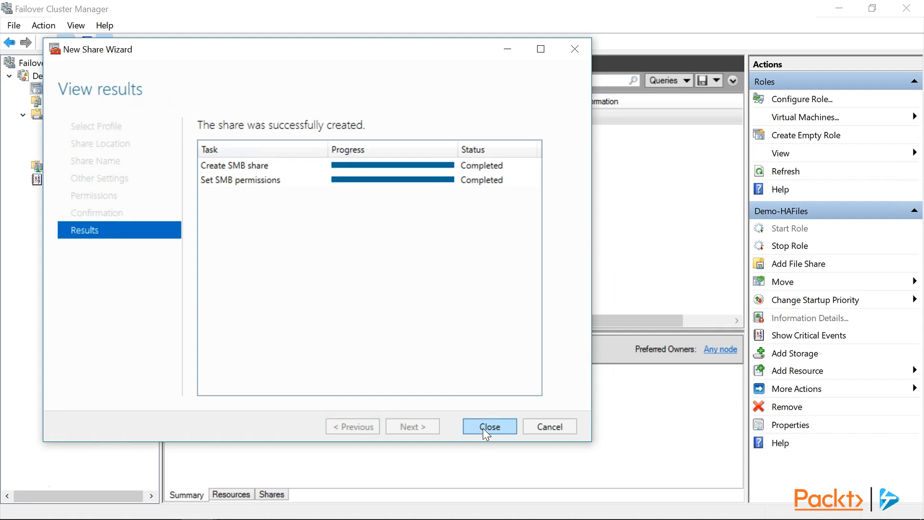
- Close the finished wizard and open \\demo-hafiles\Dept-Shares from the Run box
left_click(489, 427)
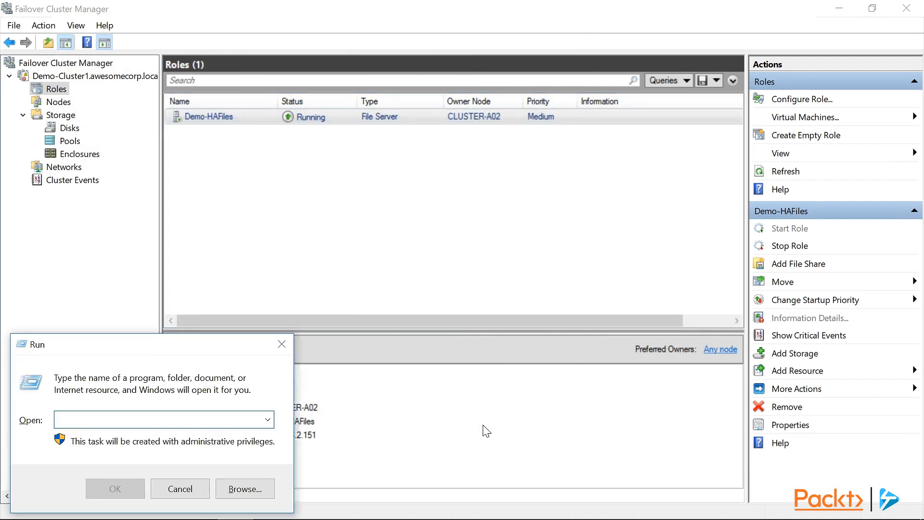
type("\\\\d")
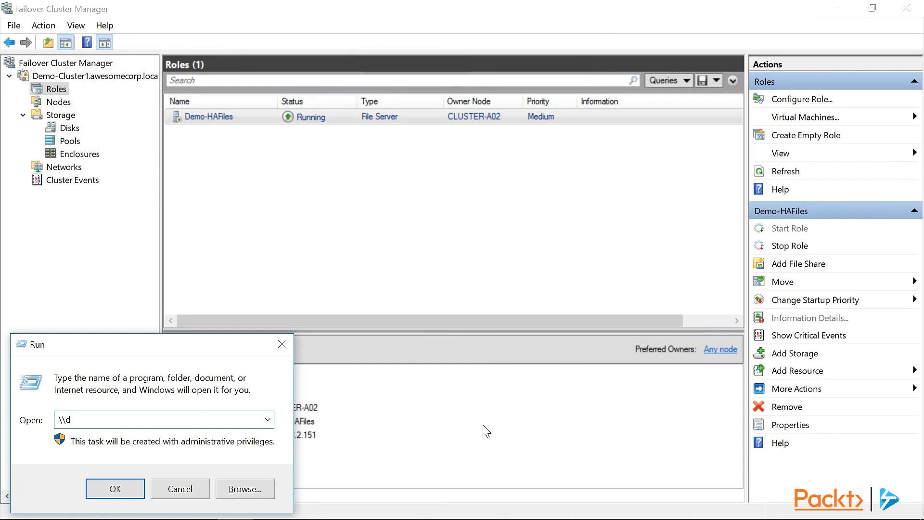
type("emo-hafiles\\Dept-Shares")
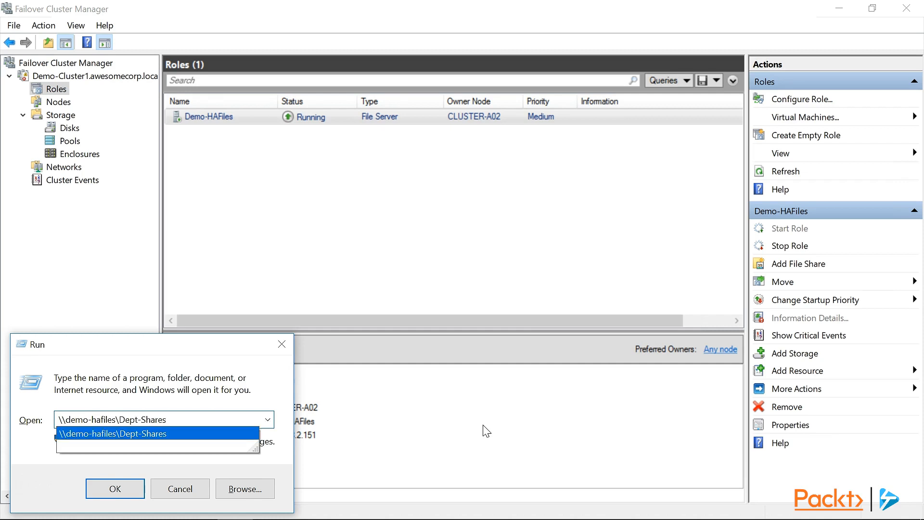
left_click(115, 488)
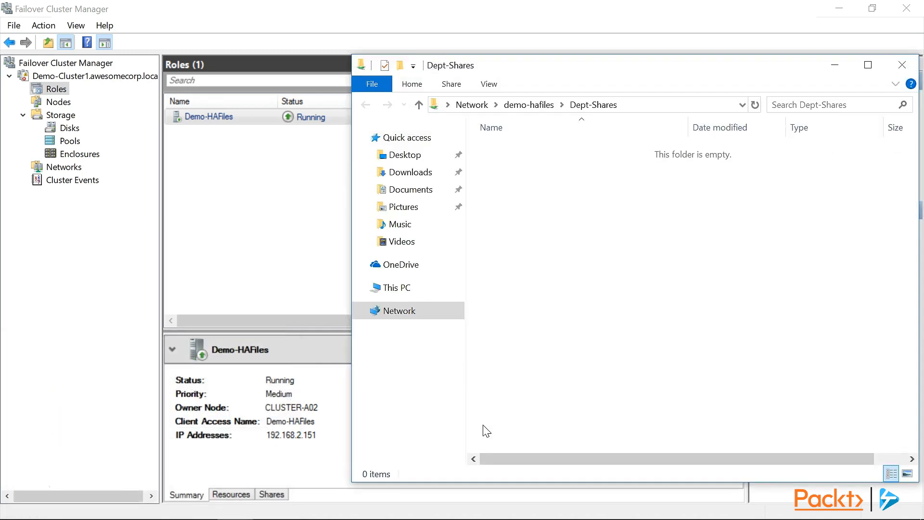